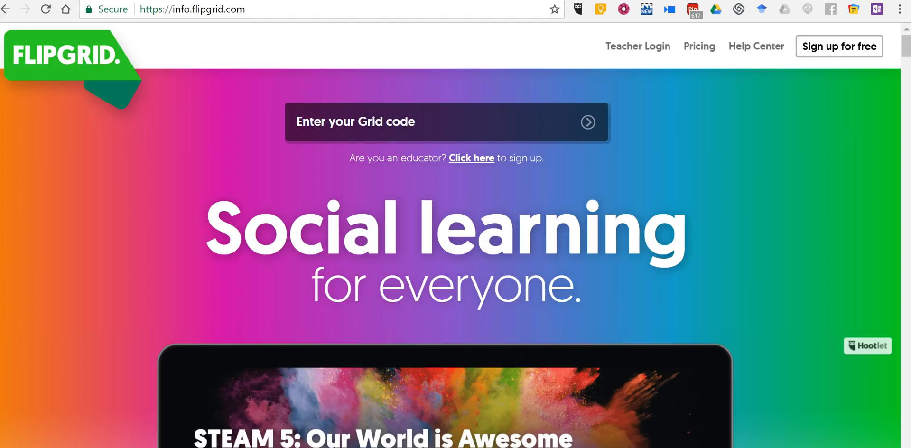
mouse_move(838, 46)
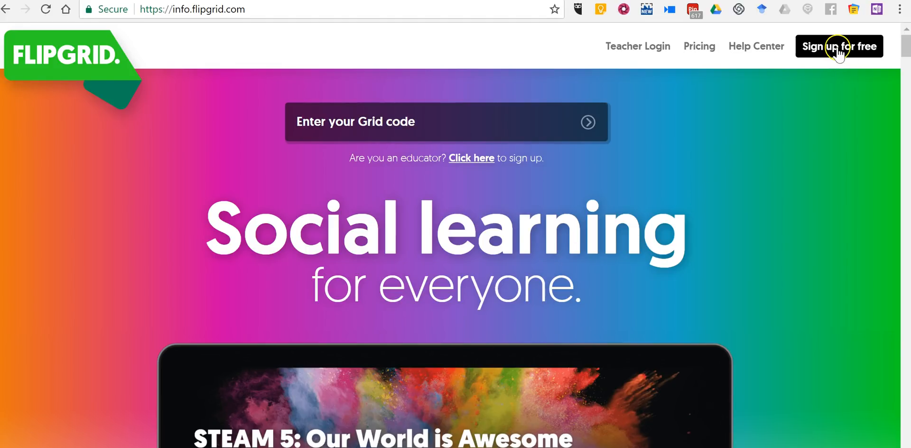
click(839, 46)
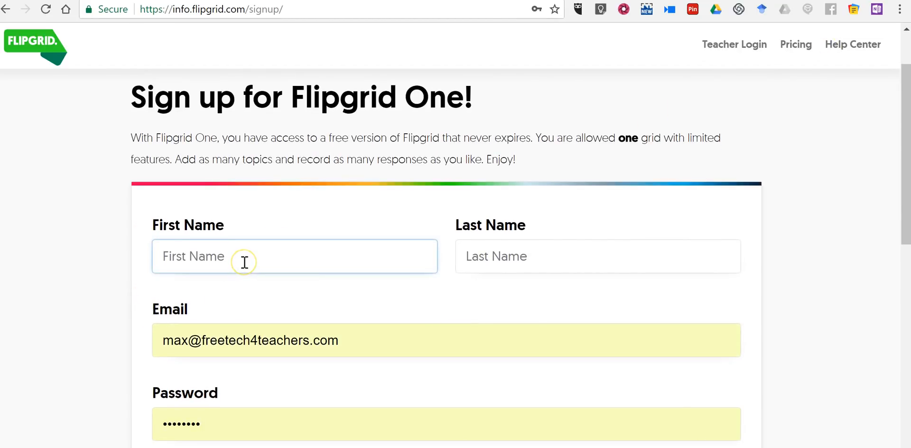
text(Fionn)
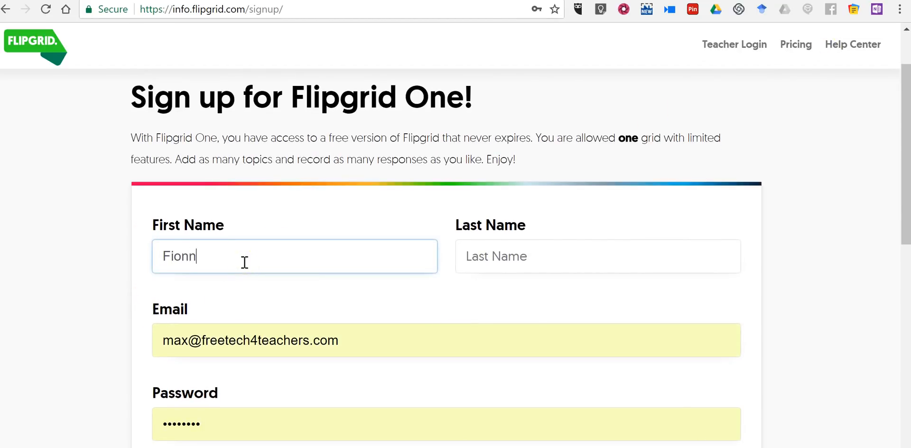
click(597, 256)
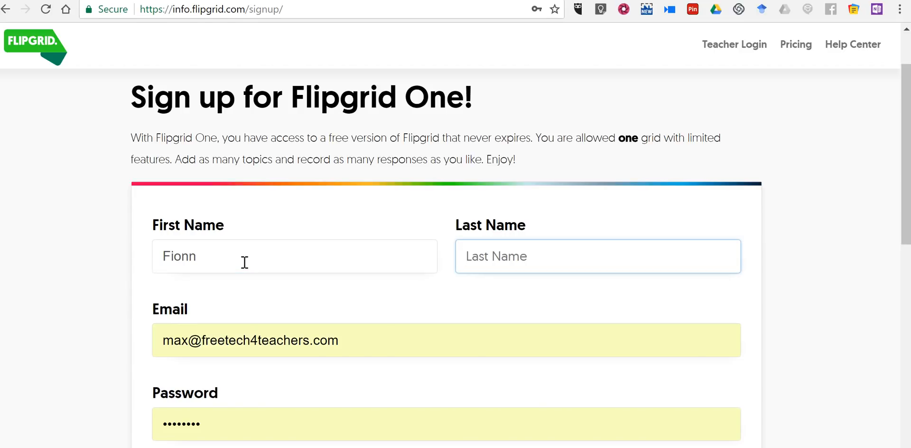
text(Byrne)
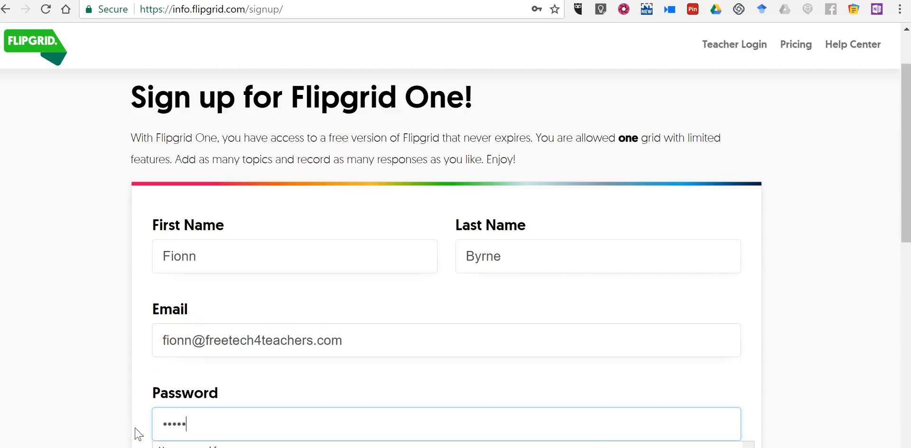
scroll(down, 3)
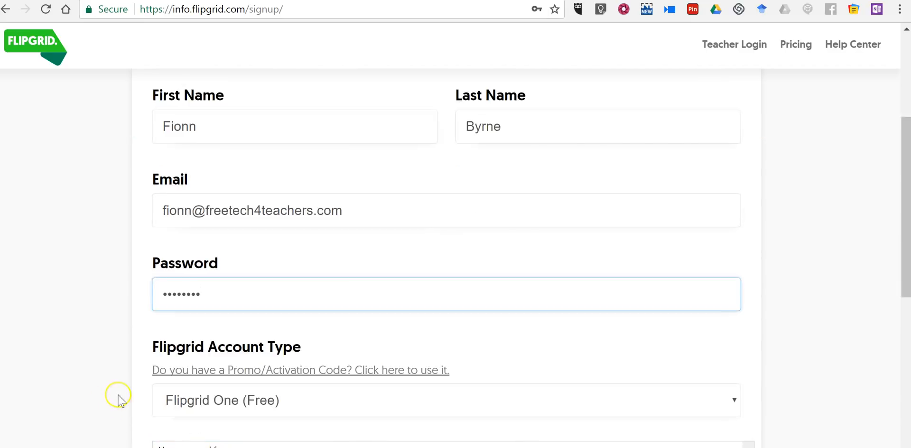
scroll(down, 3)
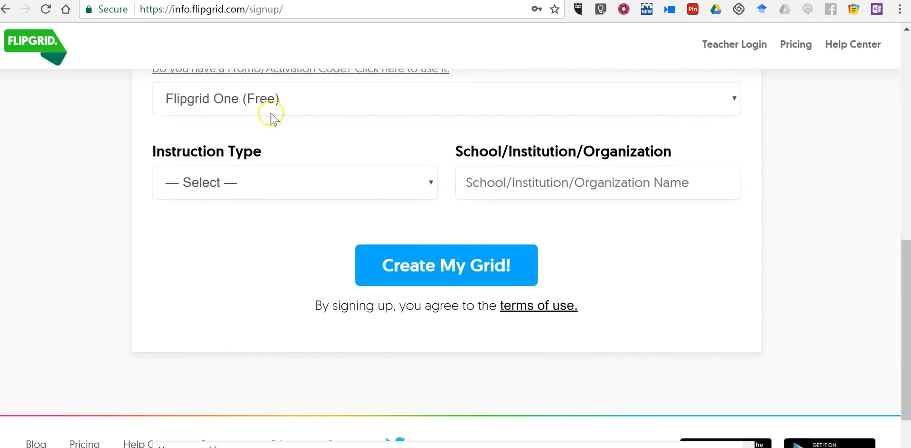
mouse_move(249, 175)
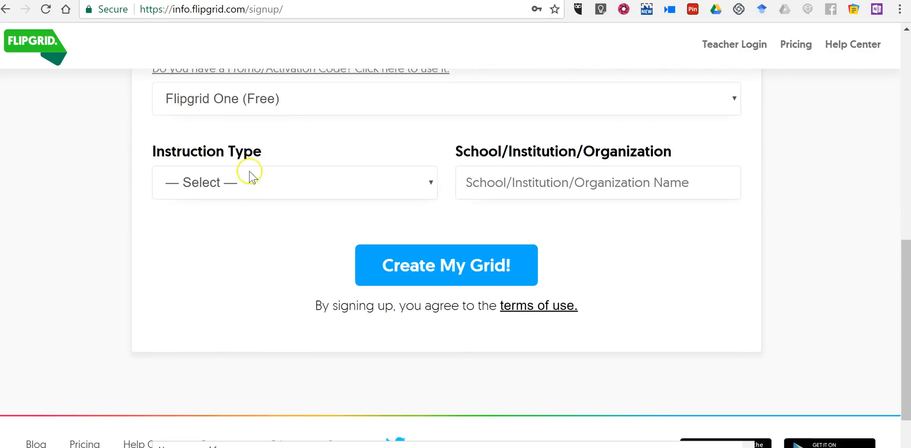
Step: Choose High school instruction type, organization FT Academy and subject History and Social Studies
click(293, 182)
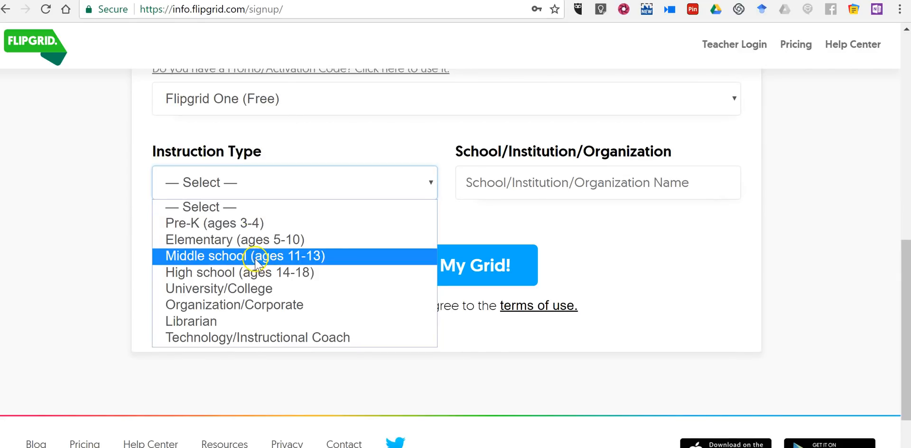
click(239, 272)
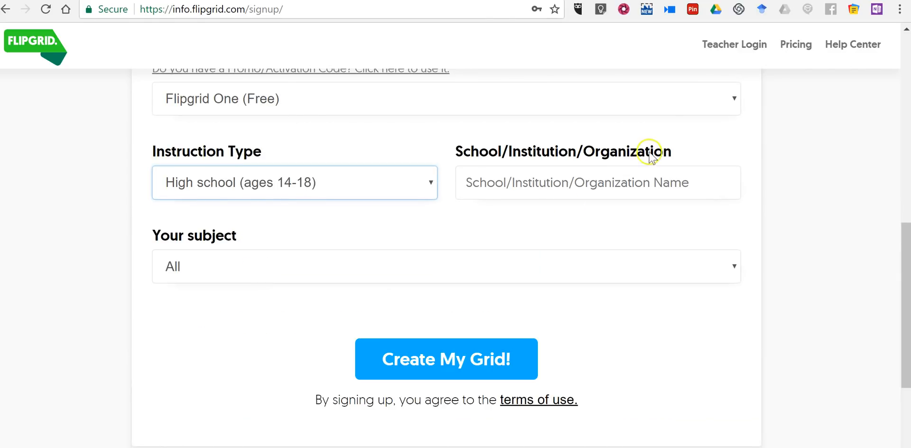
text(FT)
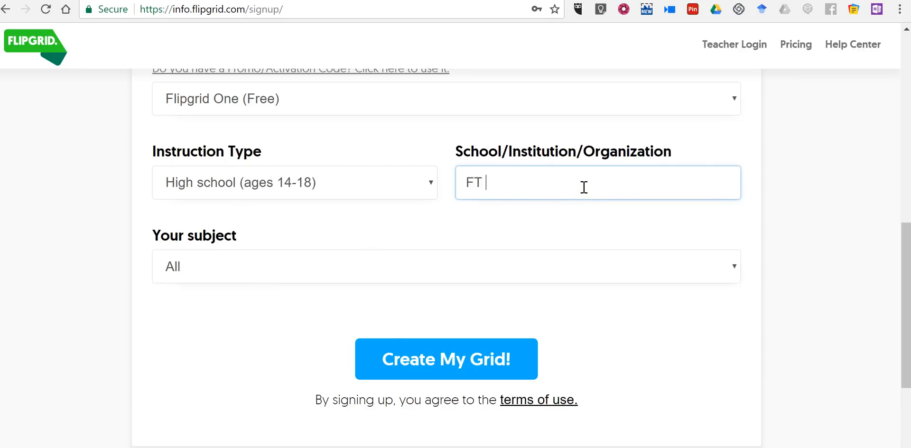
text(Academy)
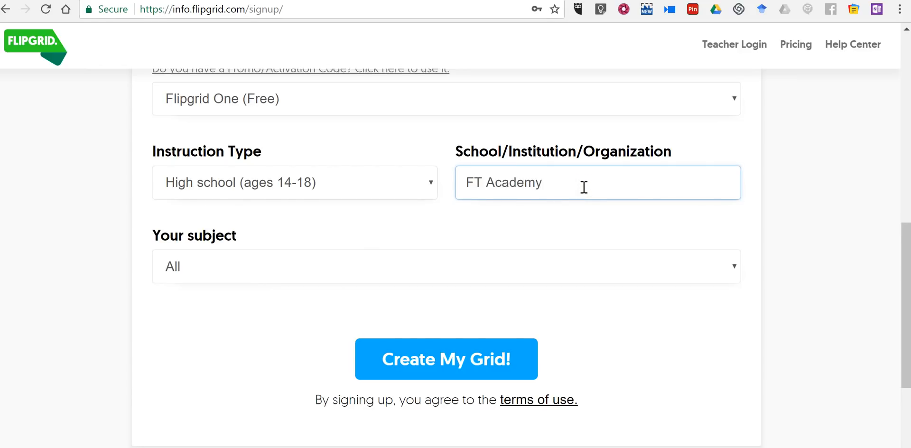
click(446, 266)
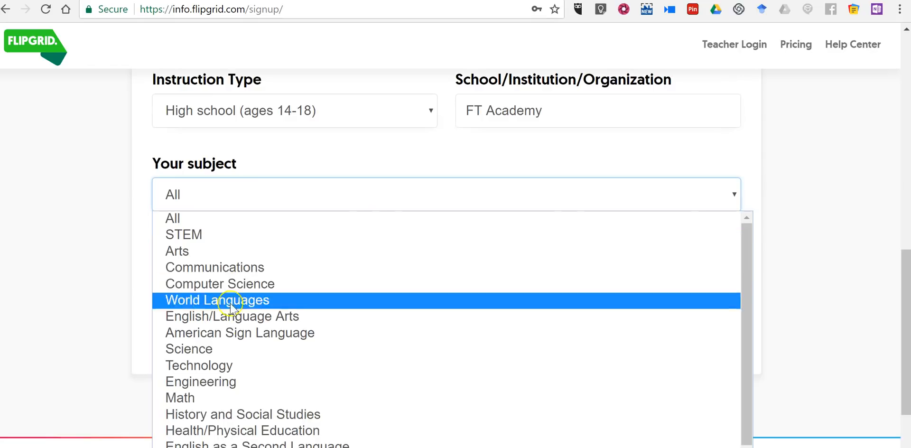
mouse_move(252, 398)
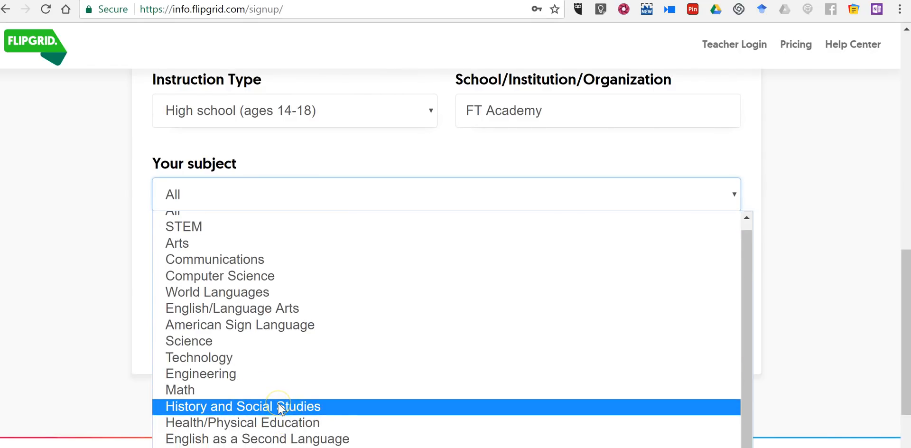
click(242, 406)
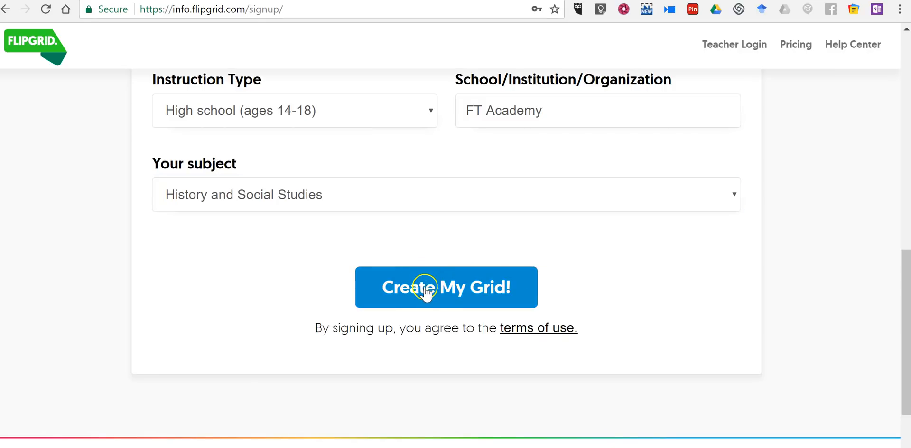
Step: Create the account via 'Create My Grid!' and dismiss the Flipgrid Update announcement
click(446, 286)
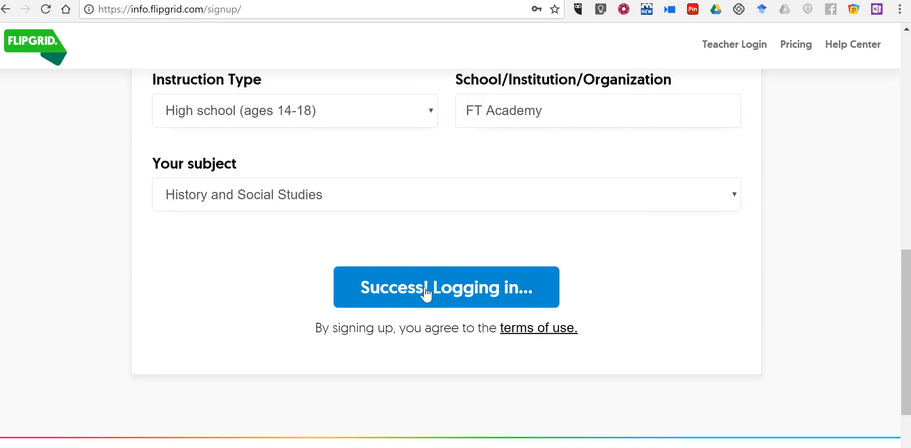
click(446, 287)
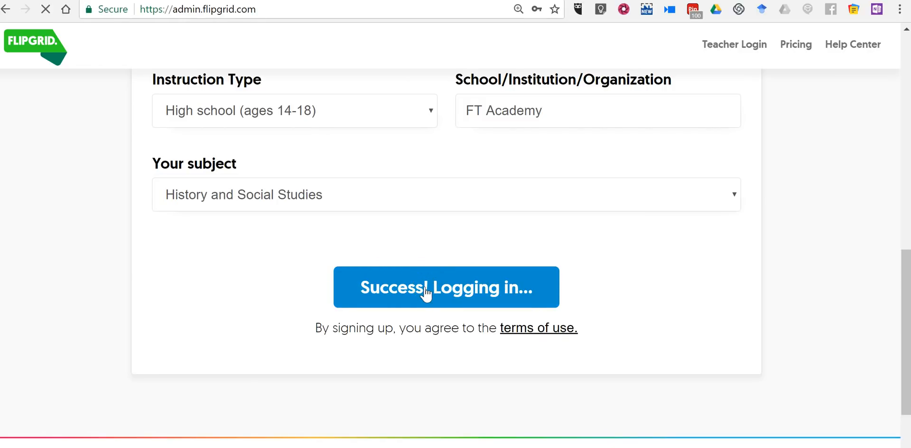
click(446, 286)
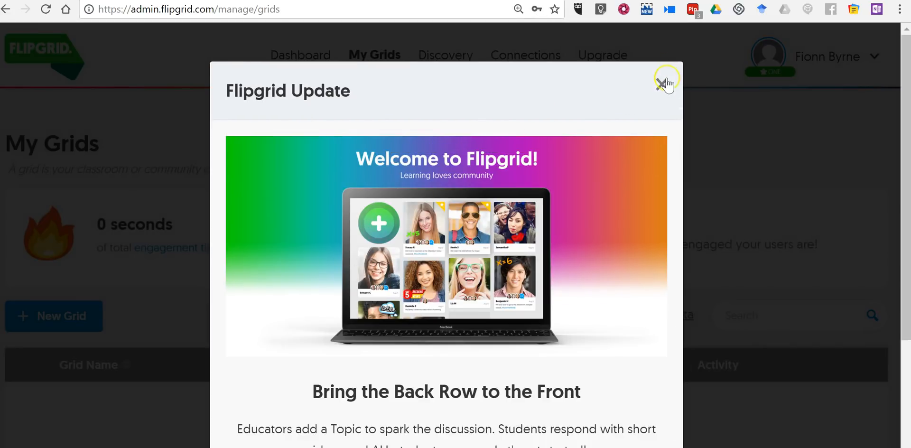
click(666, 82)
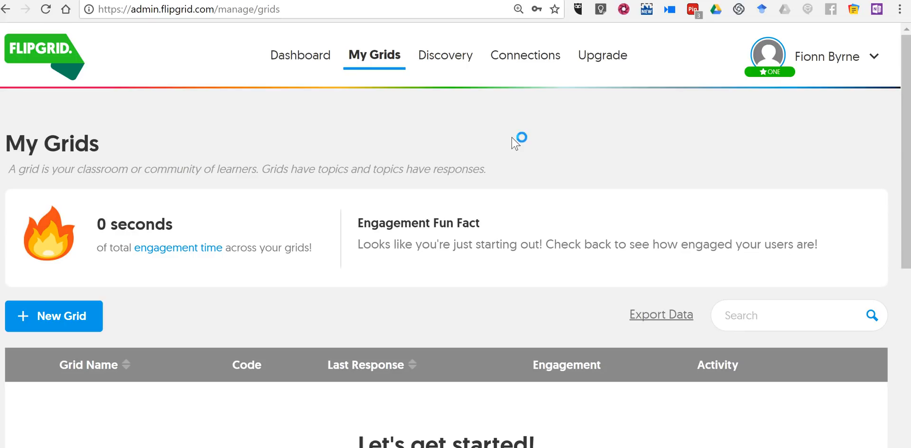
mouse_move(516, 143)
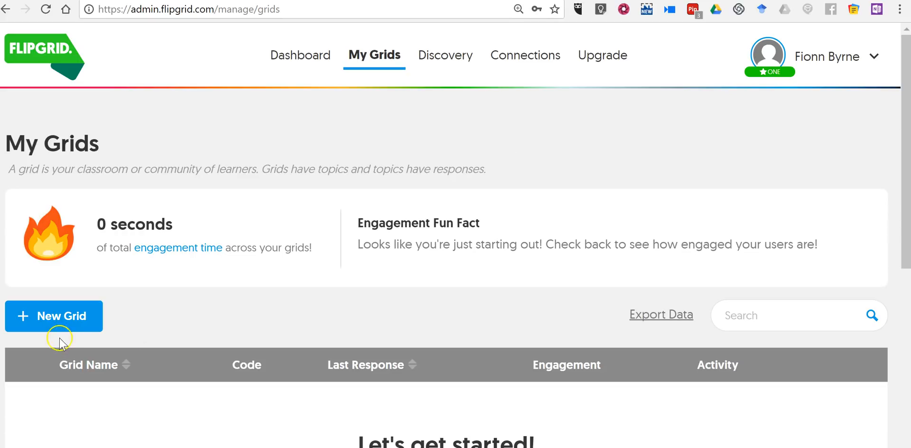
Step: Begin a new grid named "Mr. Fionn's Class"
click(54, 316)
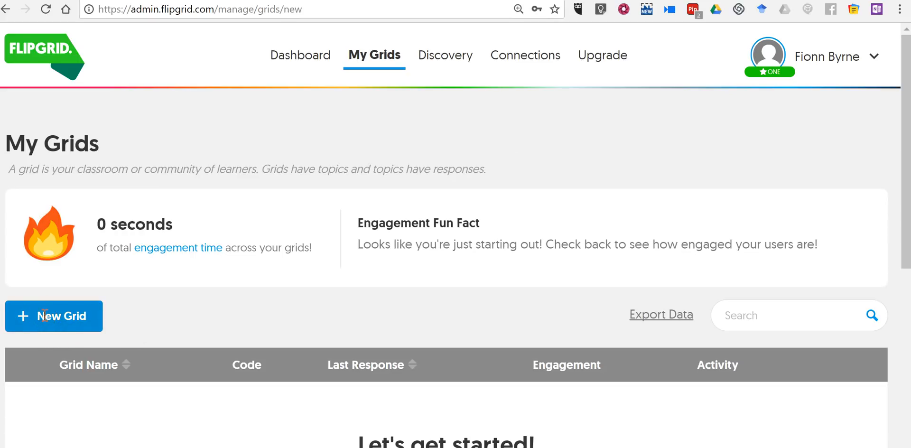
click(53, 316)
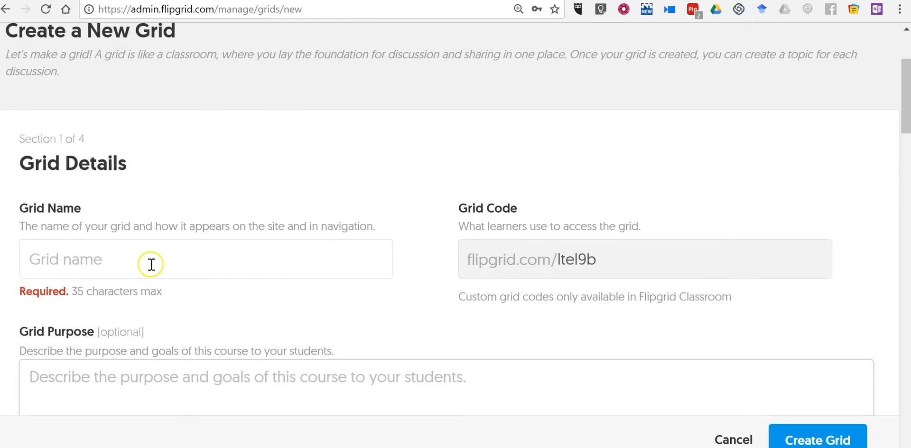
text(Mr.)
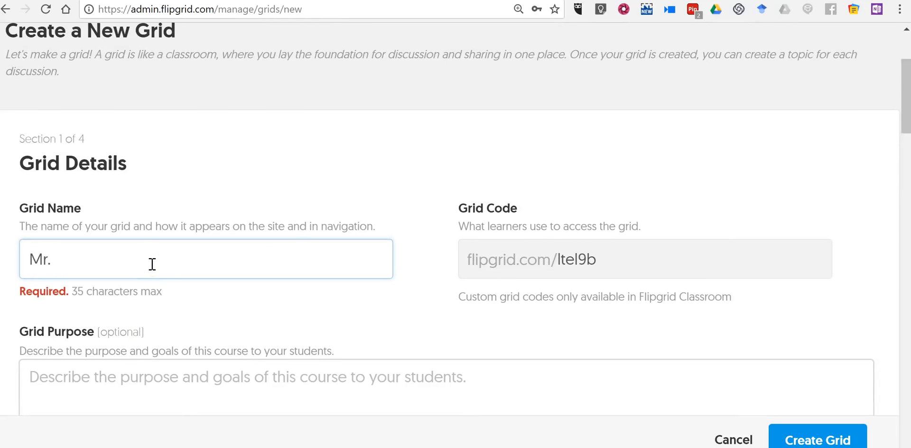
text(Fionn's Class)
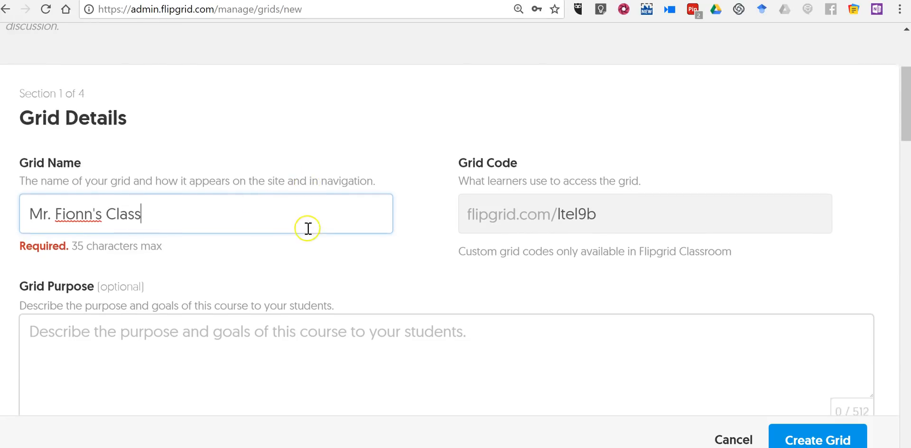
Step: Give the grid the purpose "This is for video reflections."
scroll(down, 3)
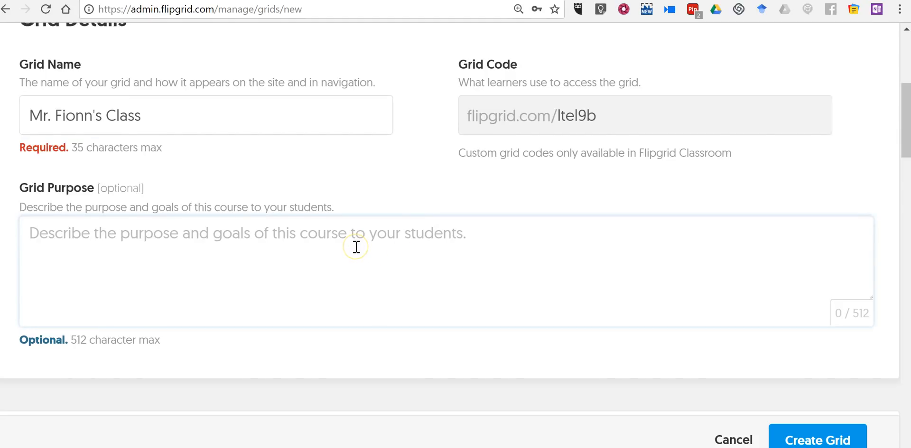
text(This is for video r)
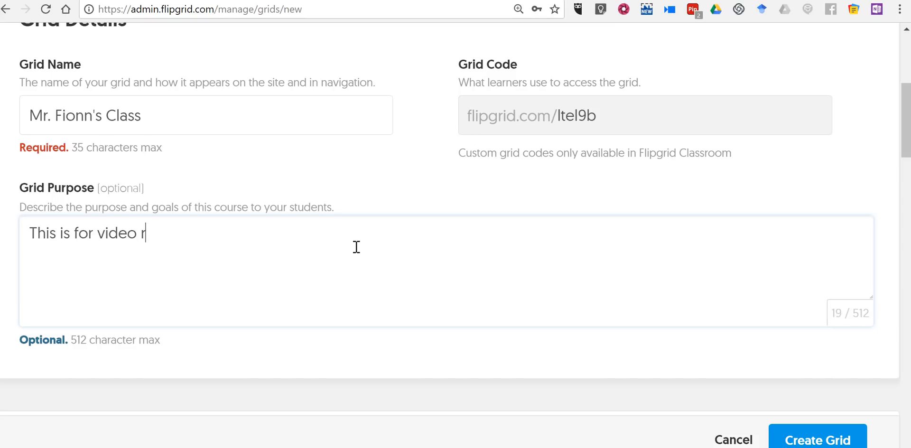
text(eflections.)
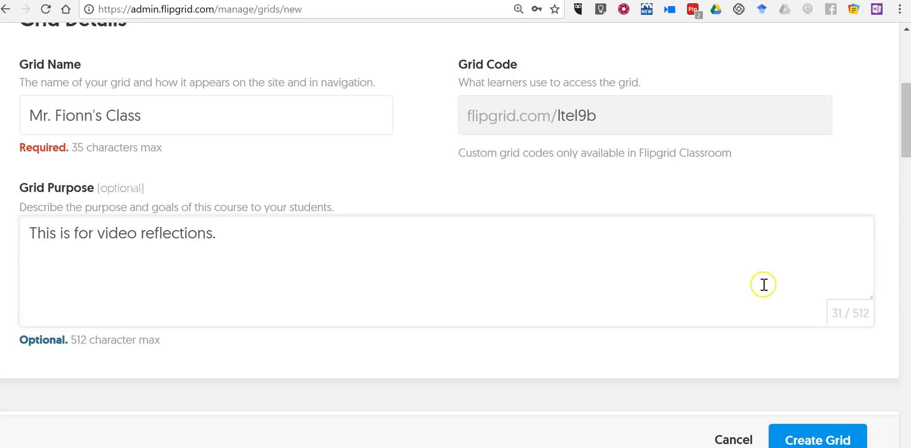
scroll(down, 3)
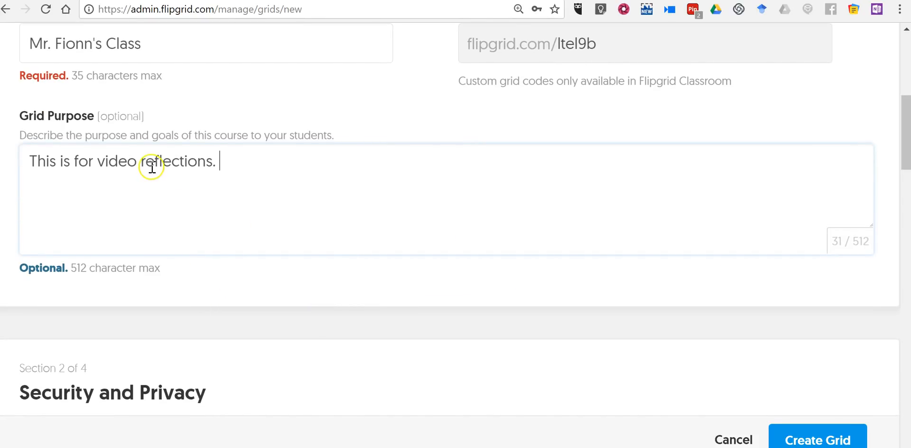
Step: Review the grid settings down to Customize and make the pug photo the cover image
scroll(down, 3)
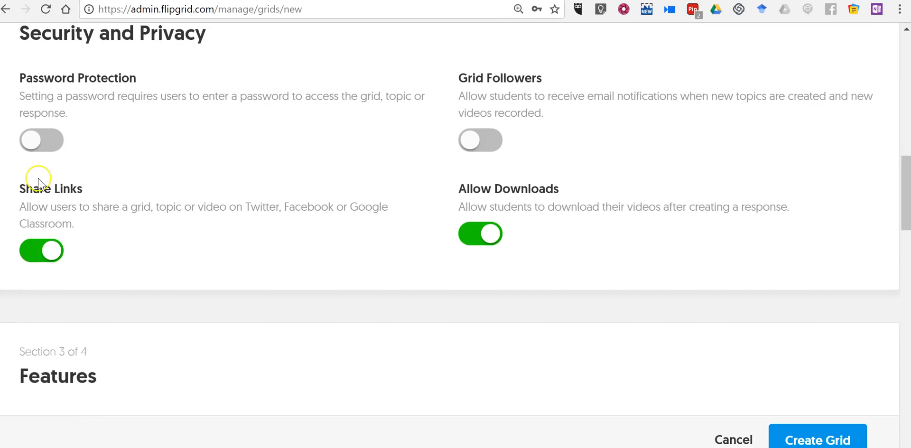
mouse_move(80, 138)
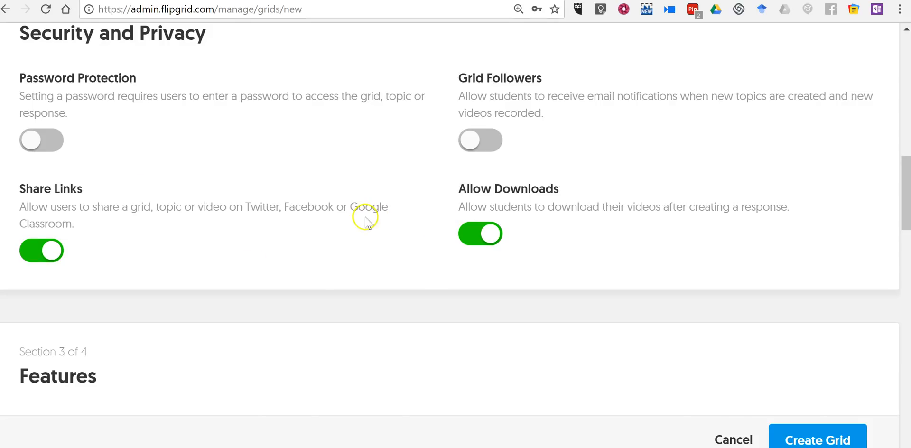
scroll(down, 3)
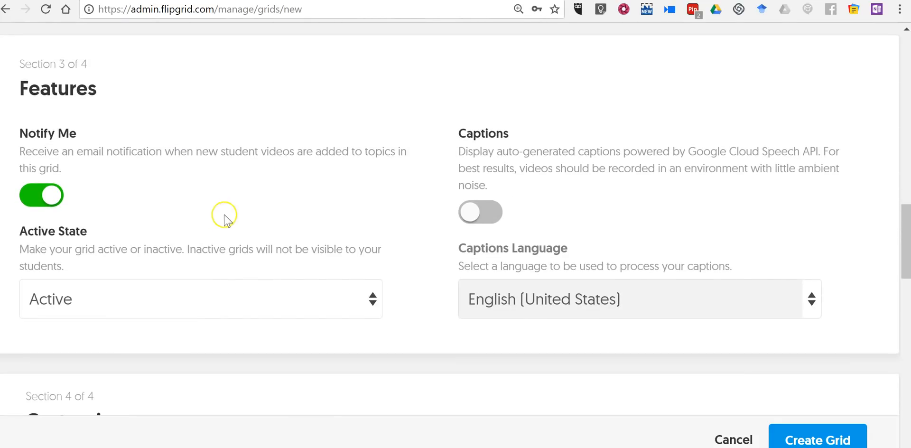
scroll(down, 3)
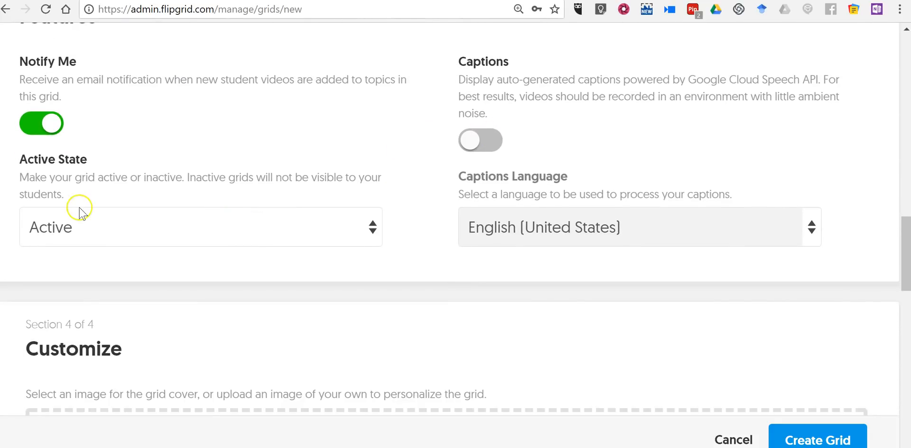
scroll(down, 3)
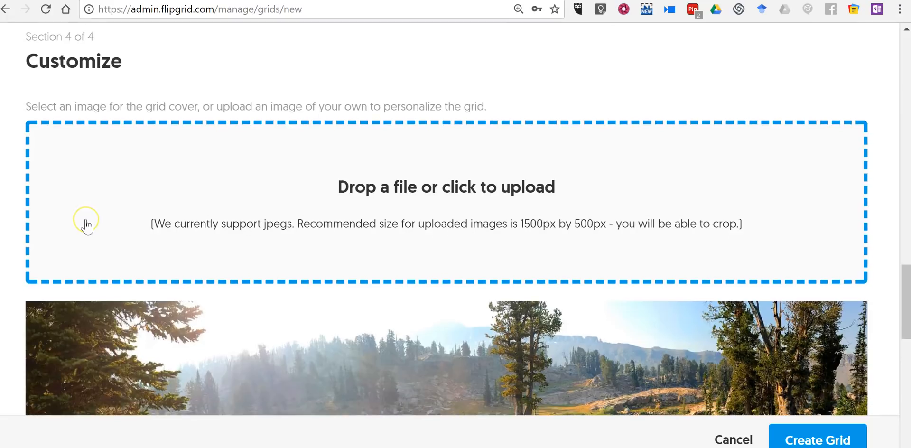
scroll(down, 3)
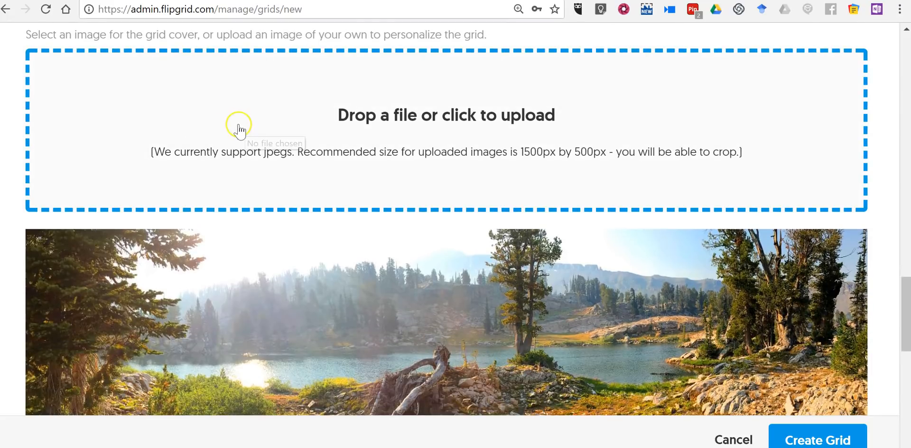
scroll(down, 3)
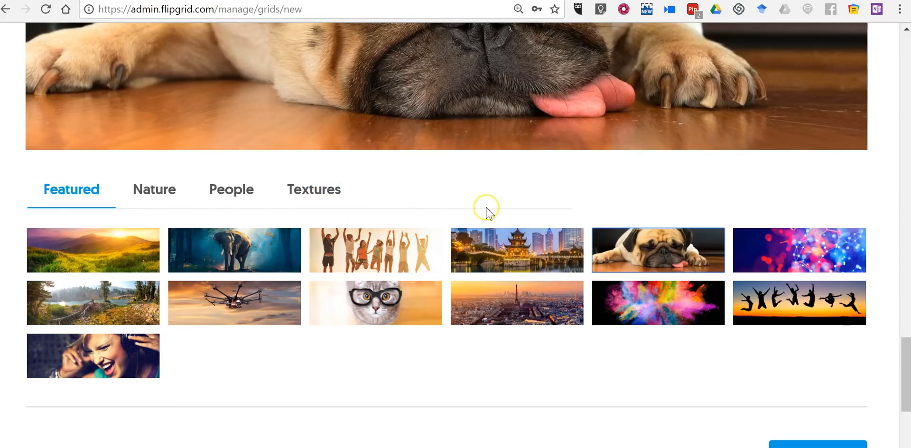
scroll(down, 3)
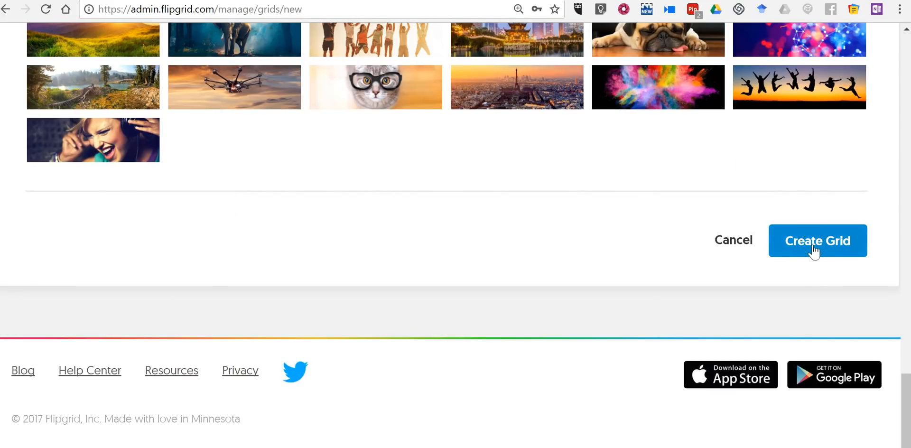
Step: Create the grid and move on to making its first topic
click(817, 240)
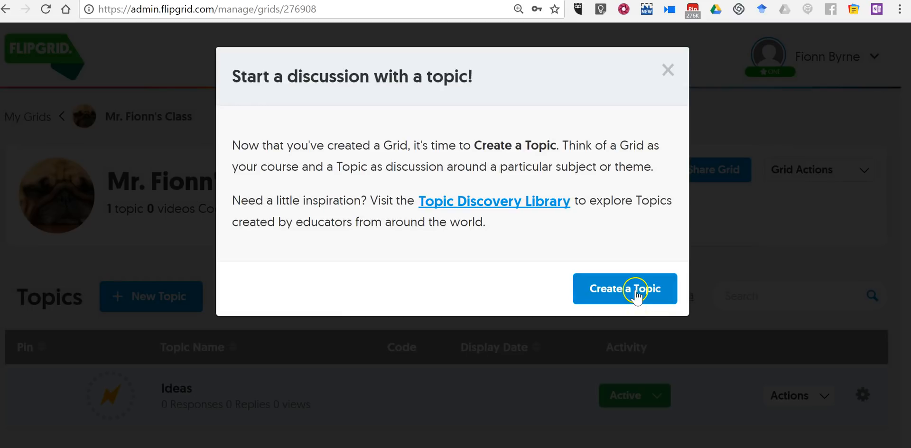
click(624, 289)
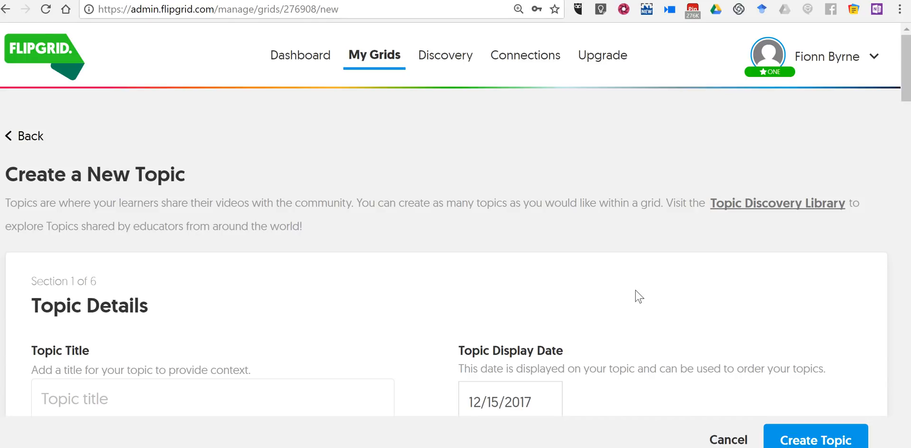
Step: Enter the topic title and trim it down to "How do use technology?"
click(354, 320)
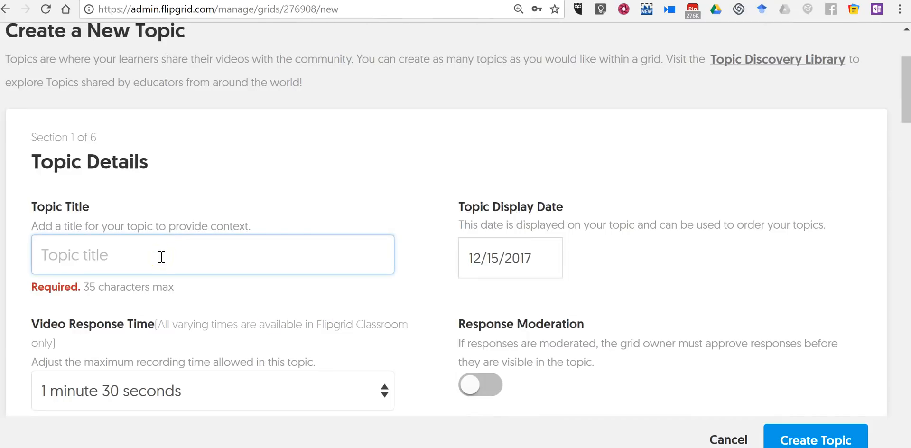
text(How do)
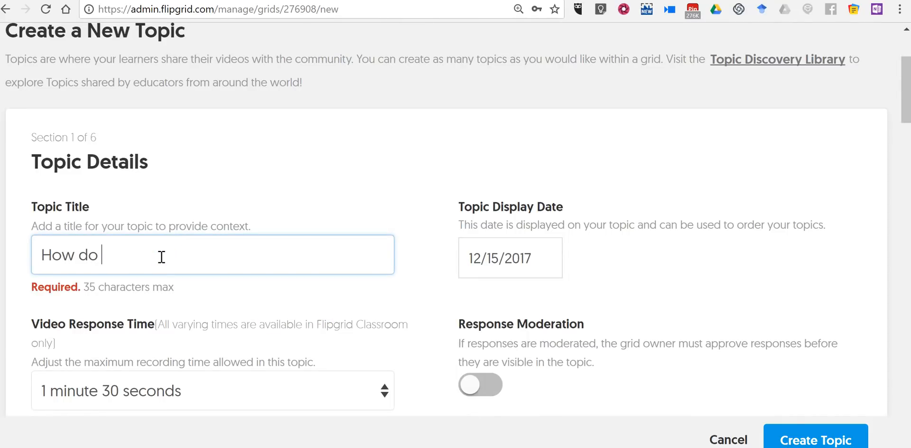
text(use techn)
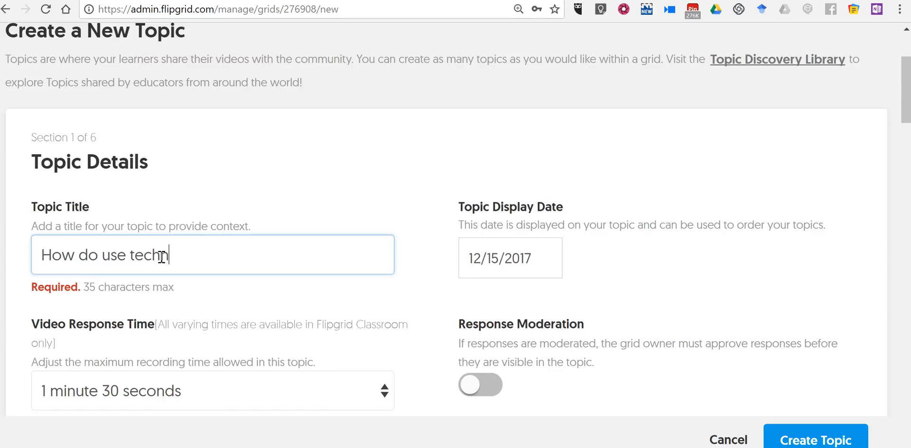
text(ology)
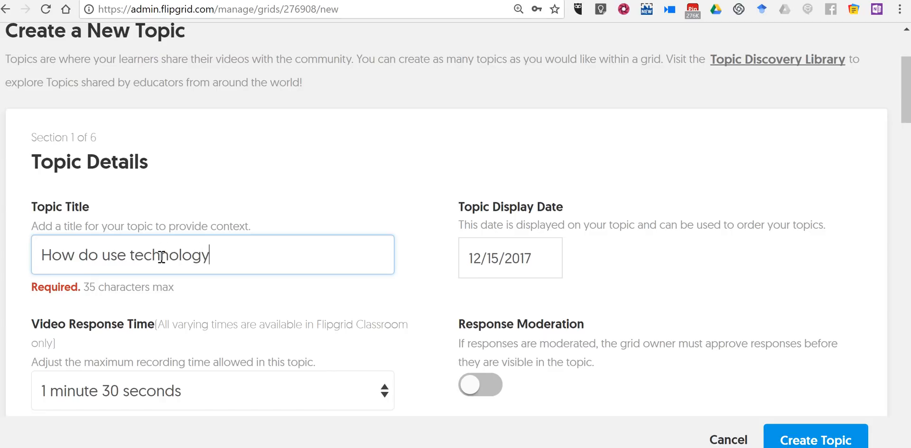
text(in your)
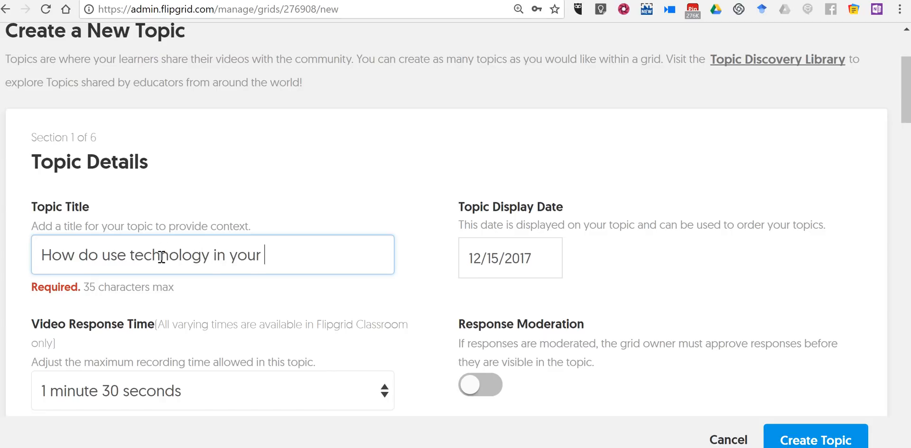
text(cla)
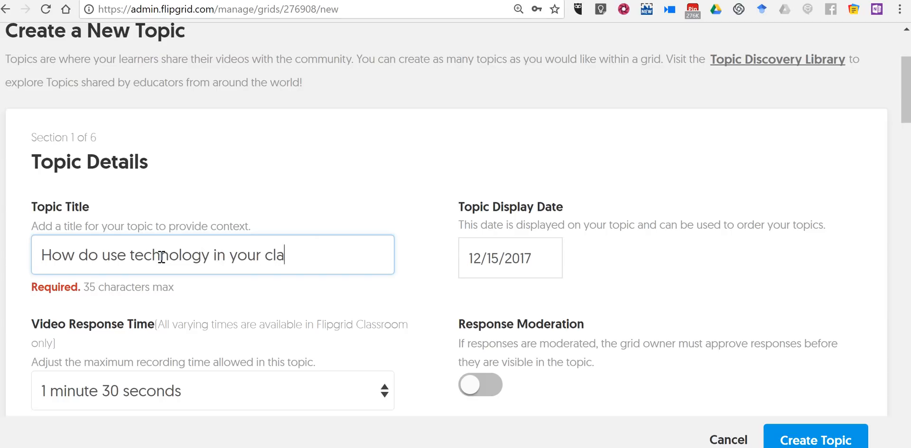
text(ss)
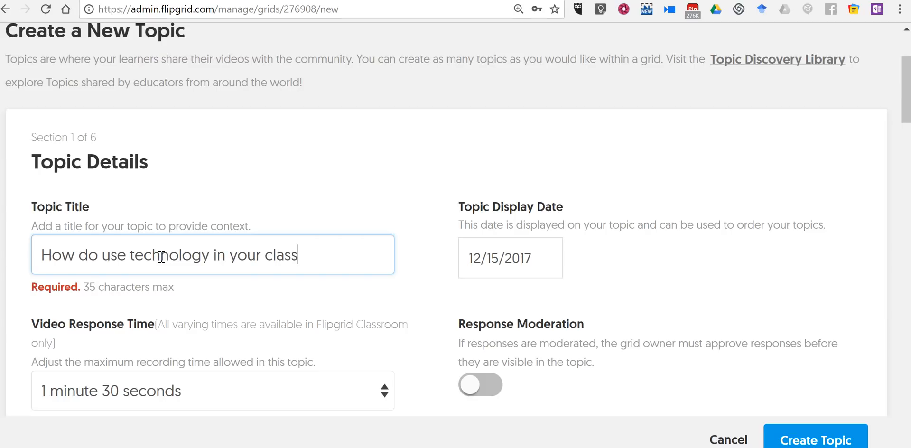
key(Backspace)
text(?)
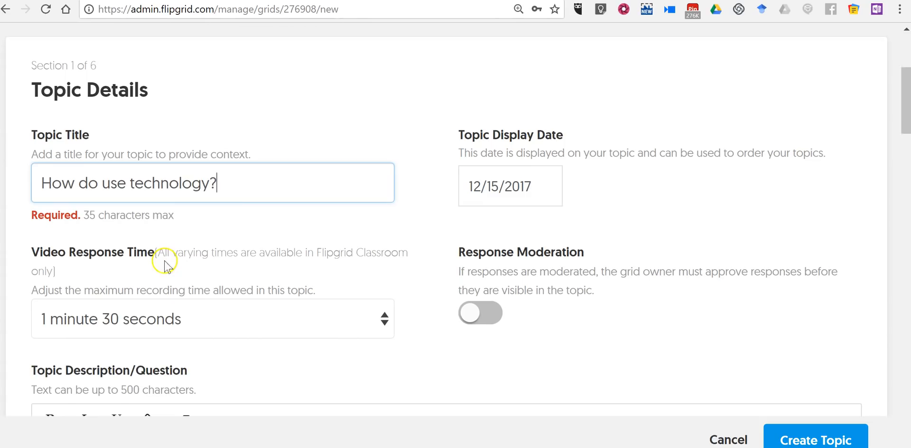
scroll(down, 3)
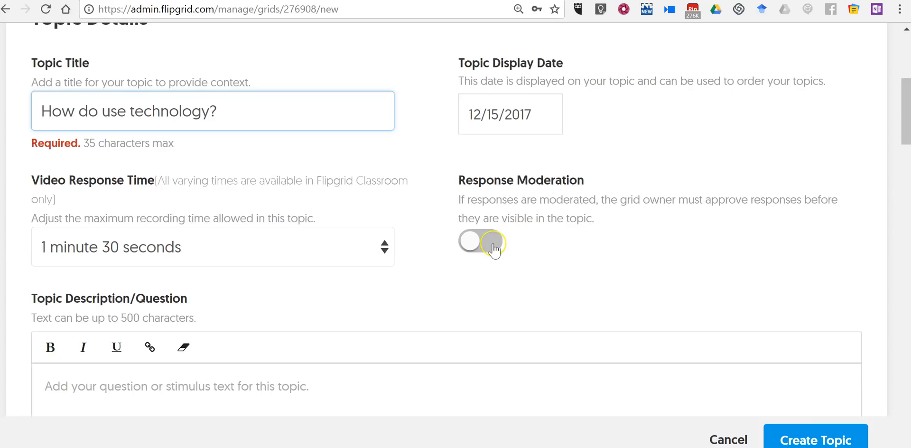
click(481, 242)
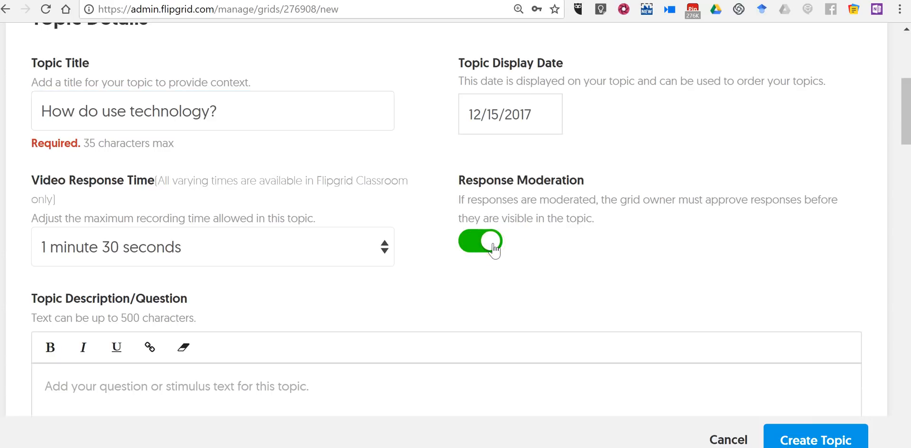
mouse_move(440, 229)
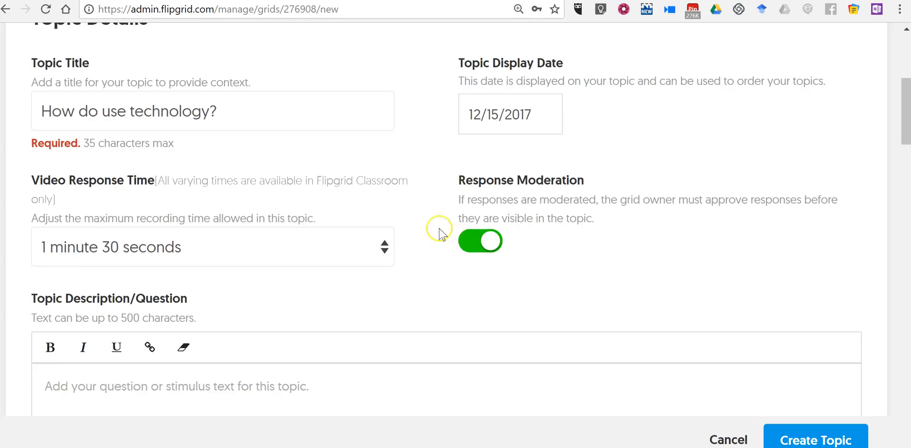
click(480, 240)
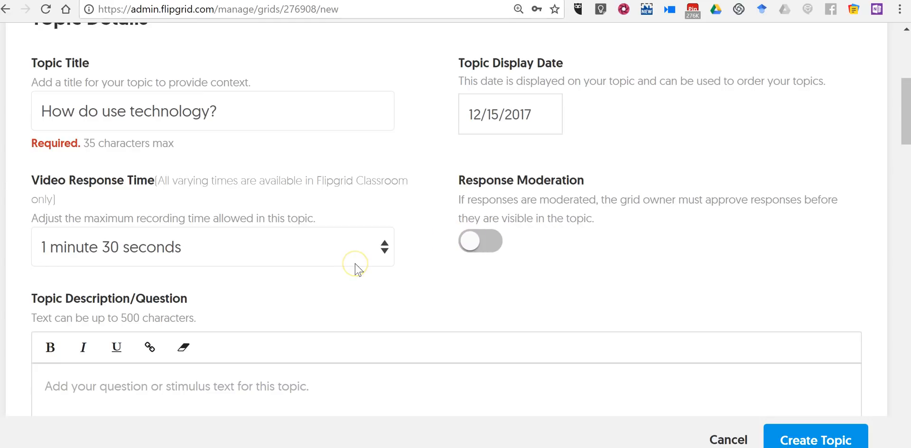
scroll(down, 3)
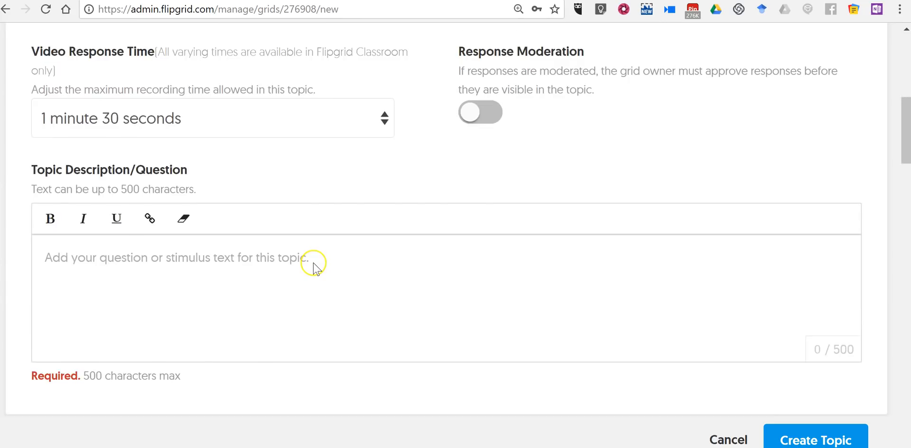
scroll(down, 3)
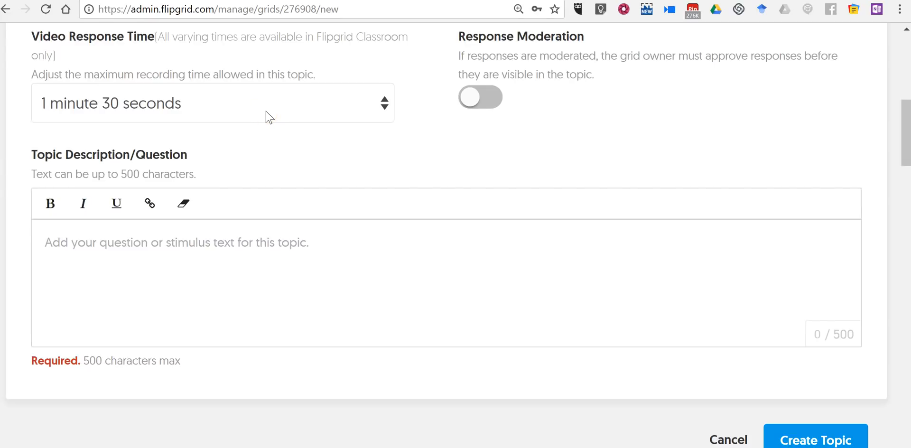
click(212, 103)
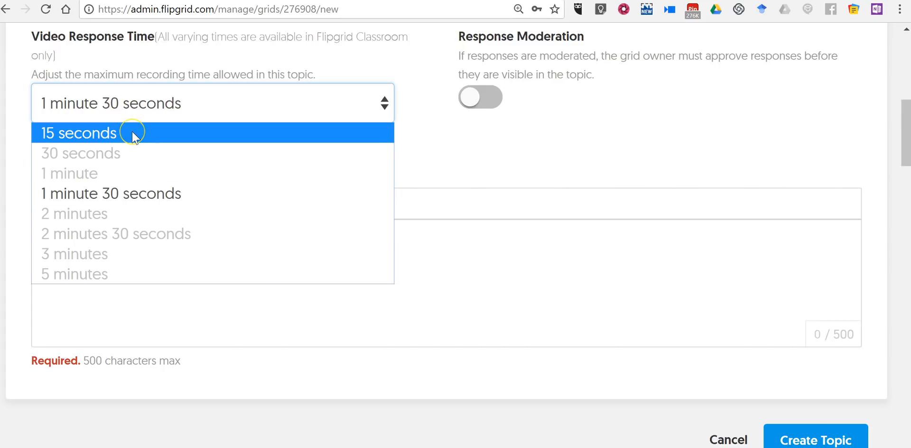
mouse_move(225, 134)
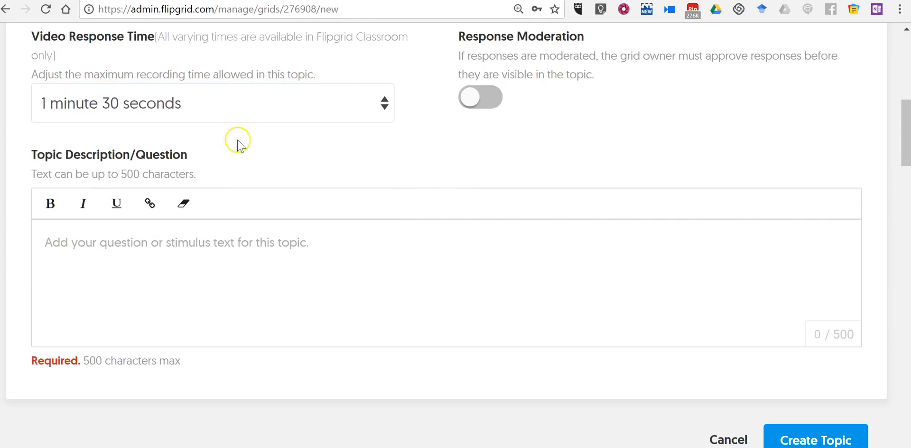
scroll(down, 3)
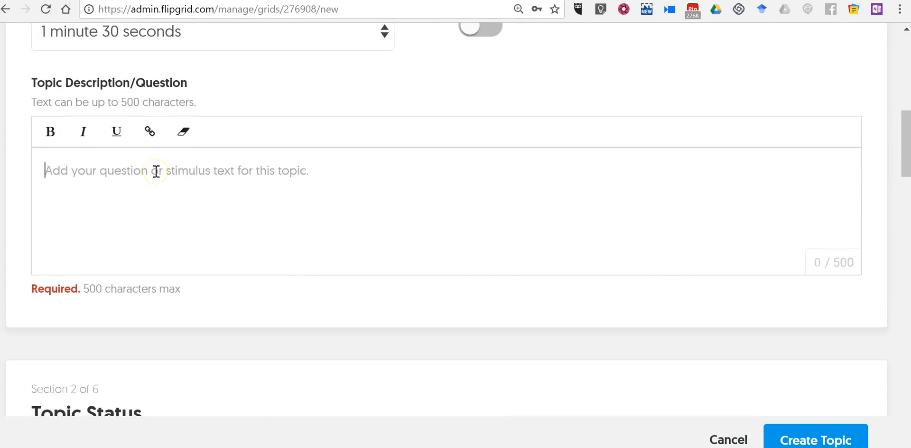
Step: Write the prompt "How do you use technology in your classroom? Please share a favorite example."
text(W)
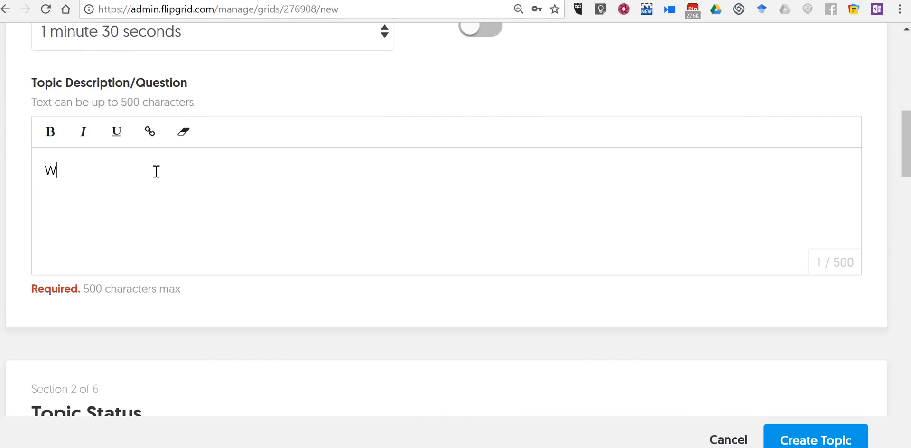
text(How do you)
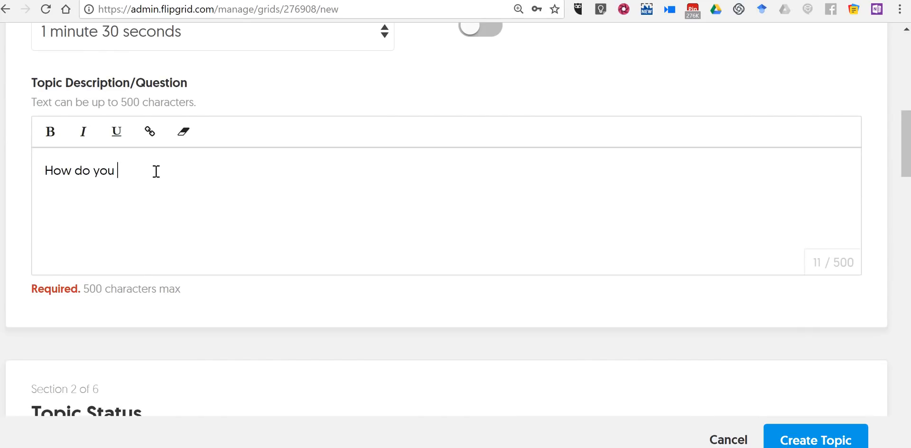
text(use technolo)
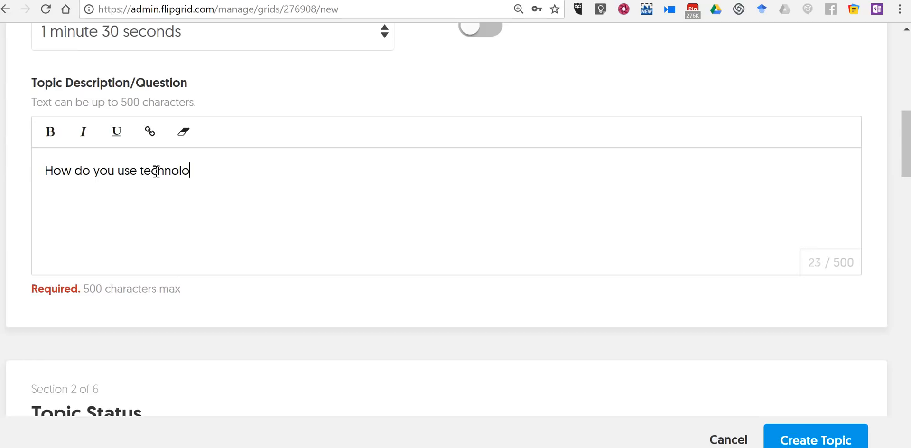
text(gy in your clas)
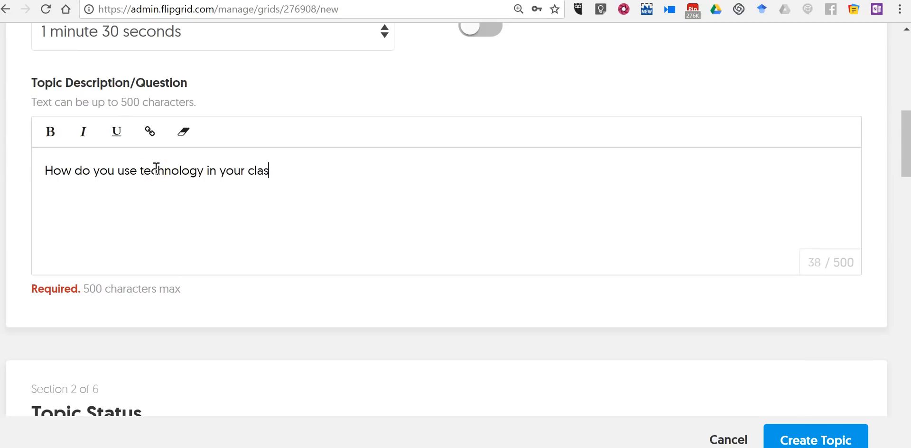
text(sroom?)
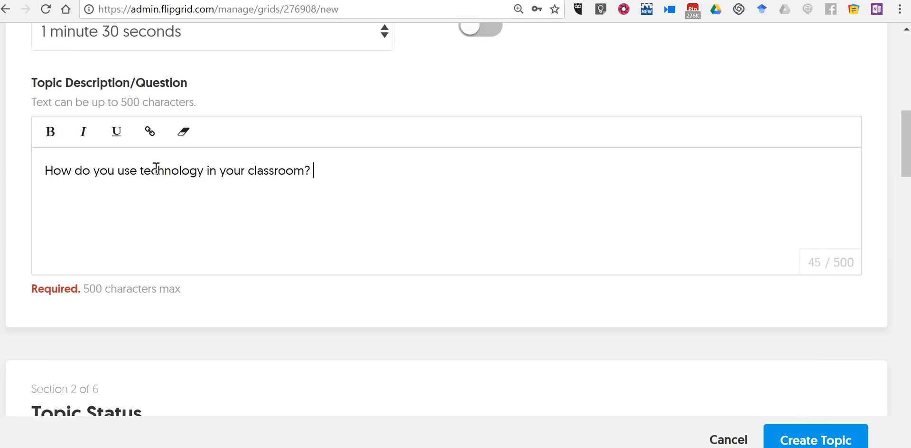
text(Please)
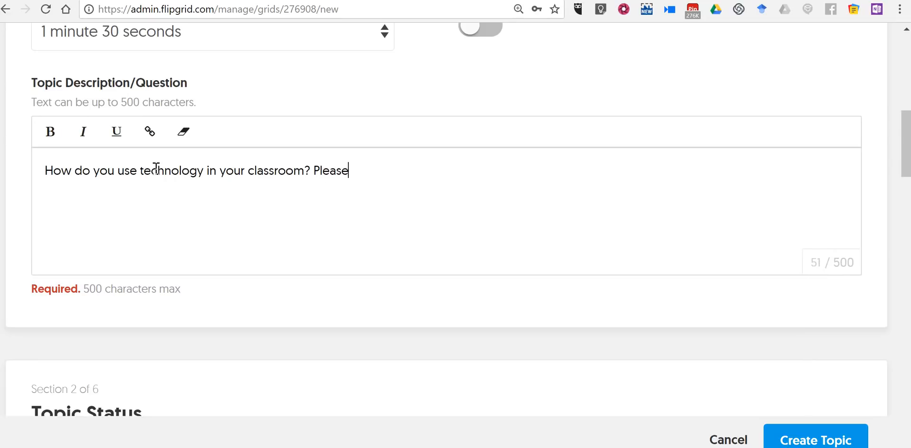
text(share a fa)
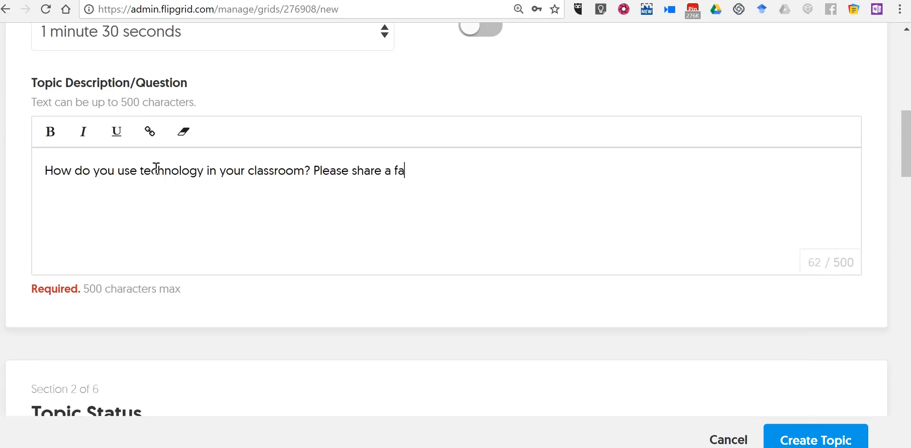
text(vorite examp)
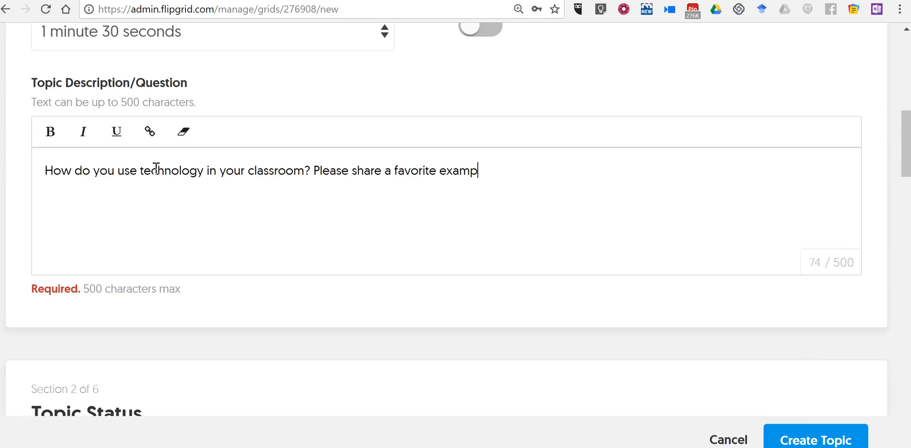
text(le.)
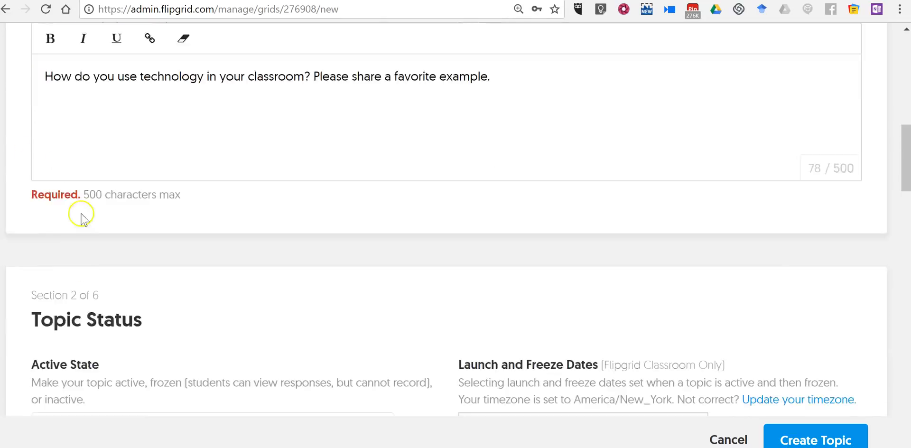
scroll(down, 3)
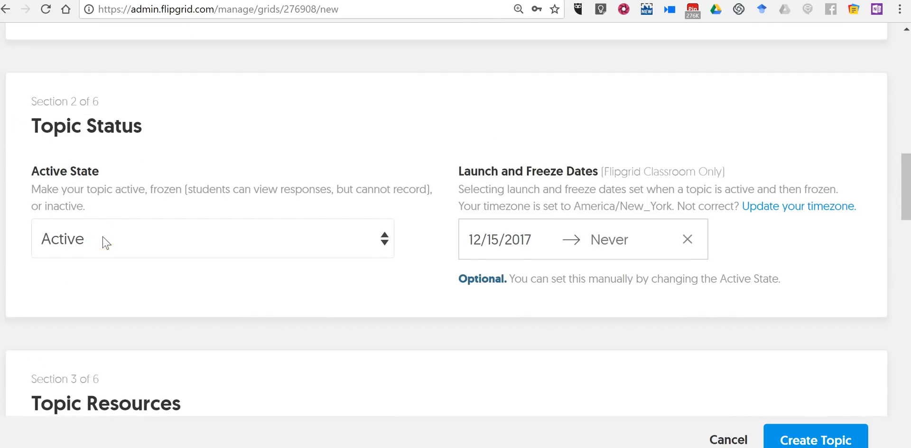
click(211, 239)
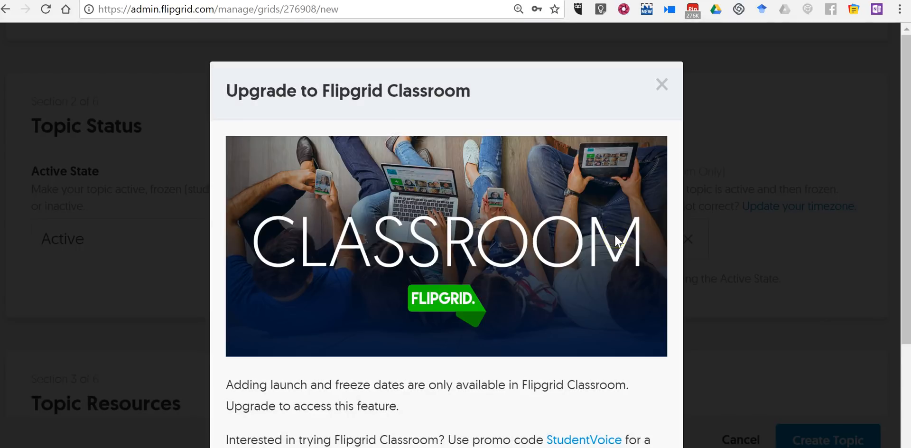
click(661, 84)
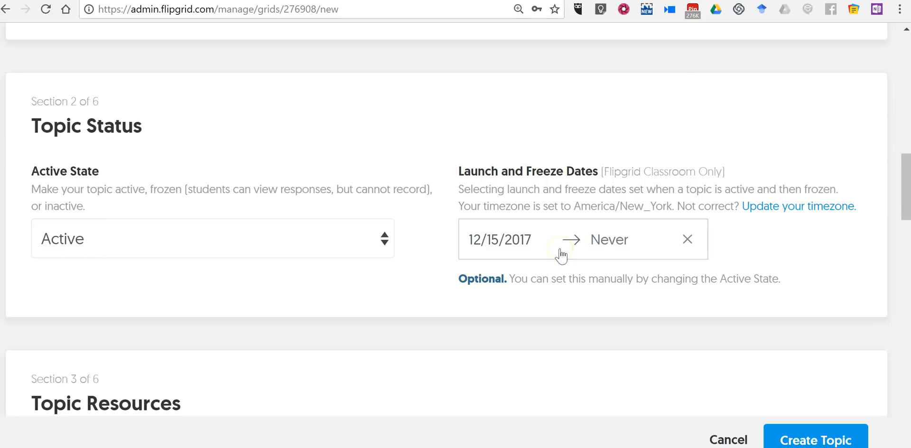
mouse_move(519, 190)
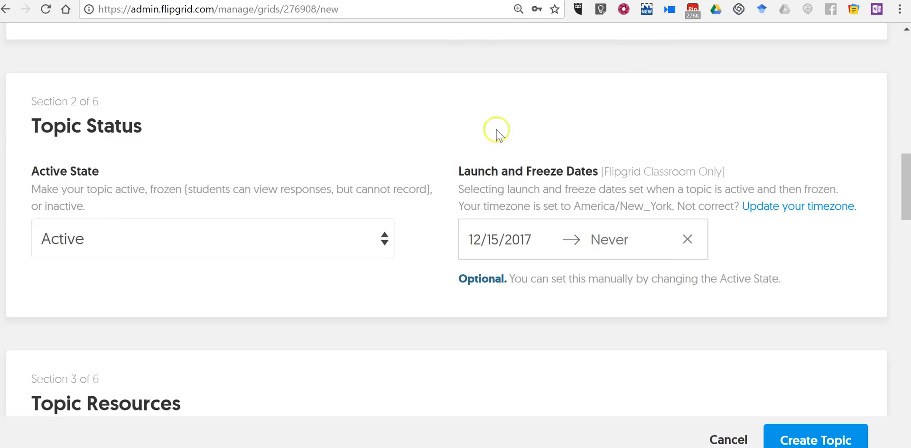
click(212, 239)
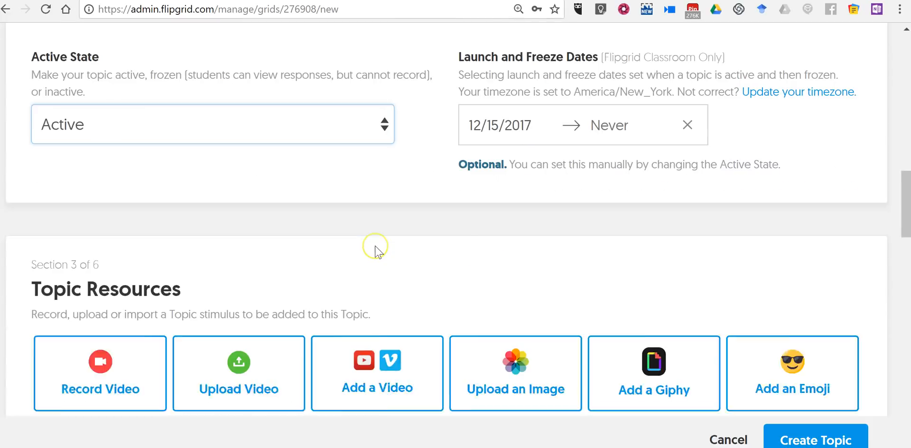
Step: Reach Topic Resources and launch the Record Video recorder
scroll(down, 3)
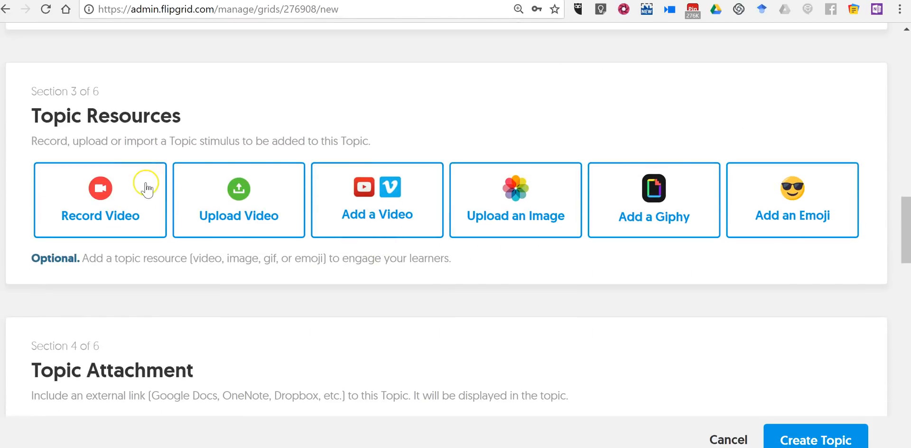
mouse_move(155, 207)
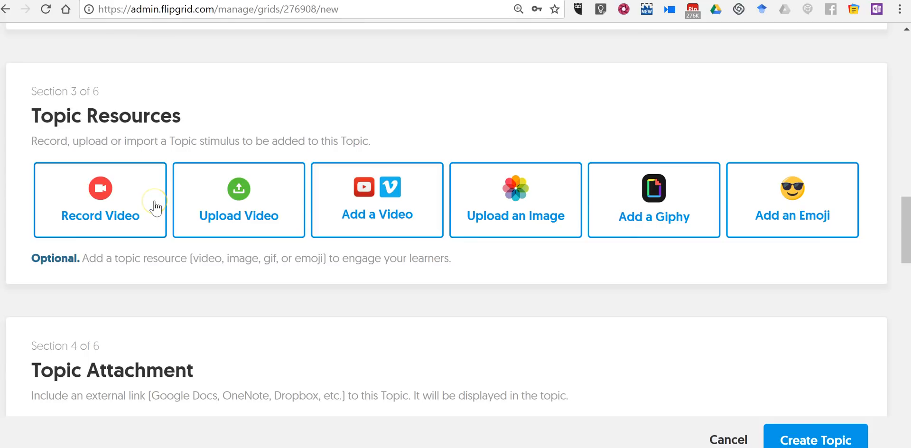
mouse_move(542, 297)
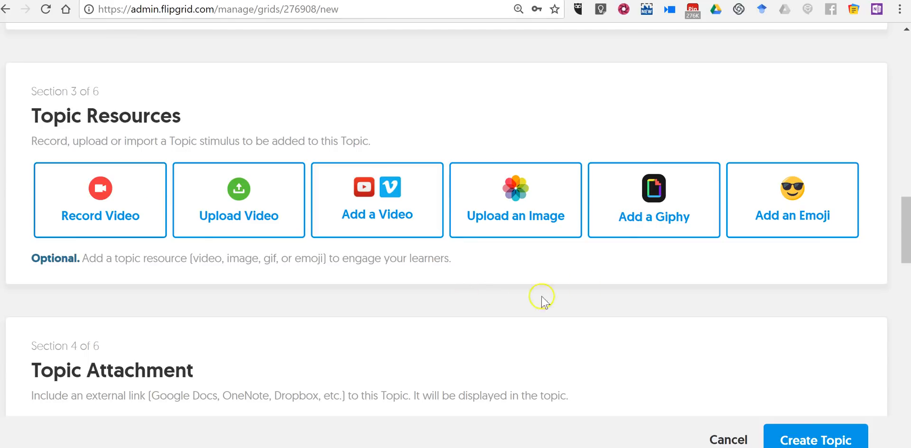
mouse_move(329, 219)
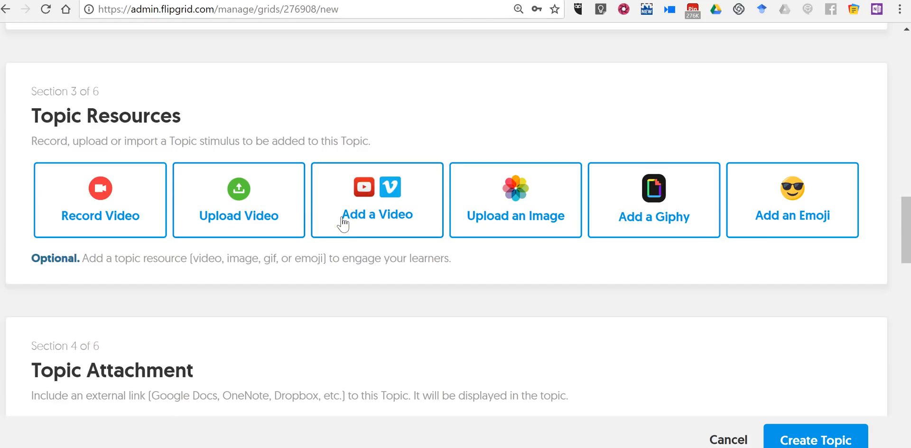
scroll(down, 3)
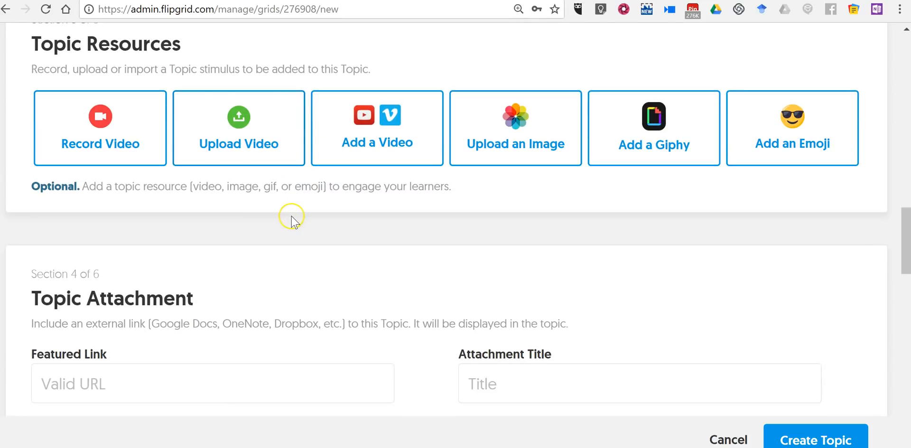
click(100, 129)
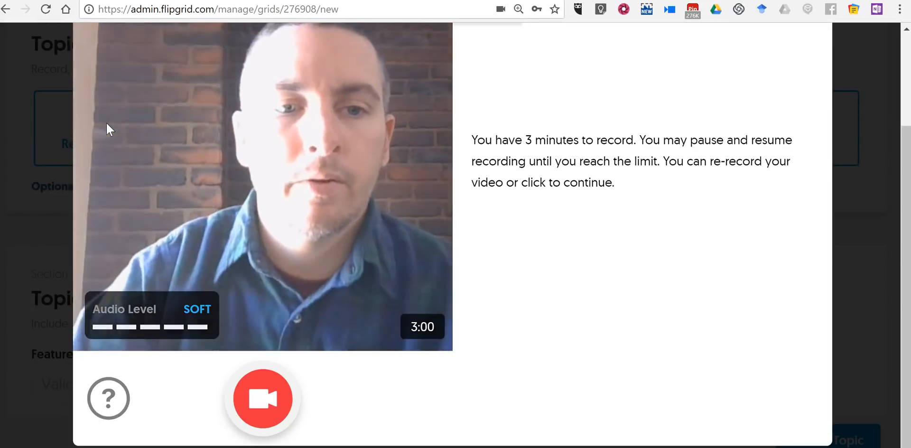
Step: Record a short topic video and continue to the grid picture step
click(262, 399)
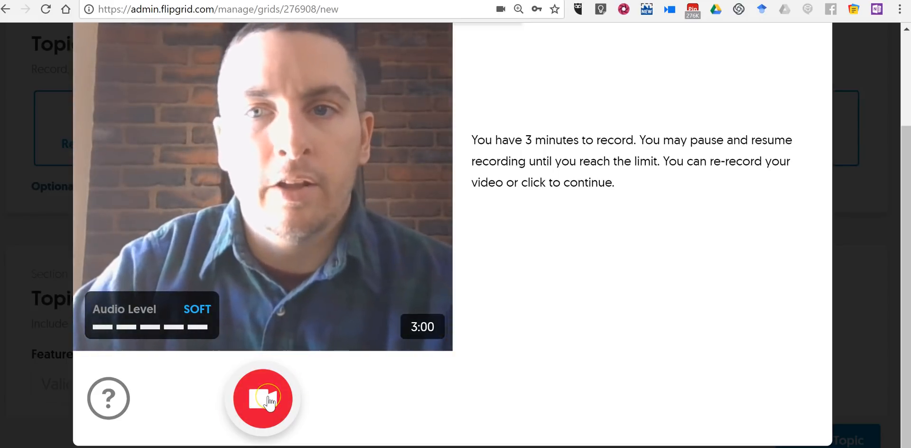
click(262, 399)
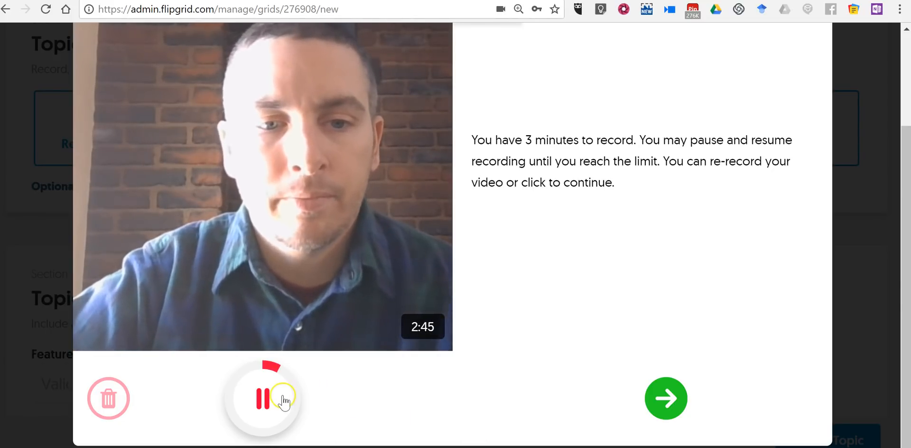
click(262, 397)
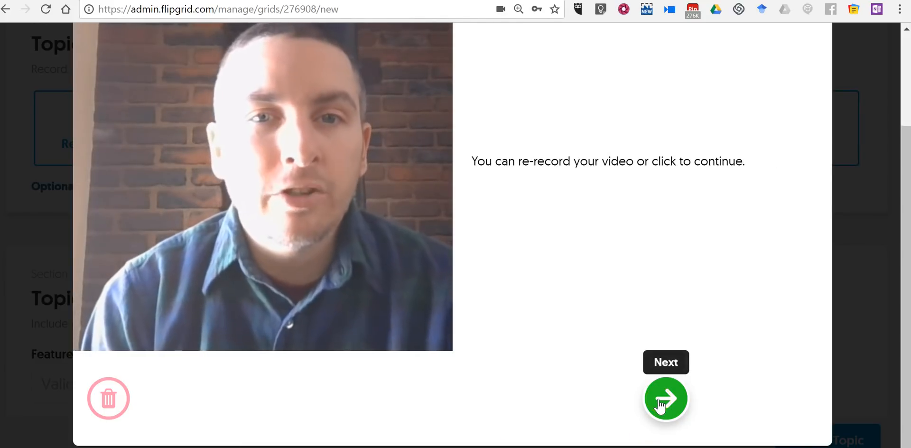
click(665, 397)
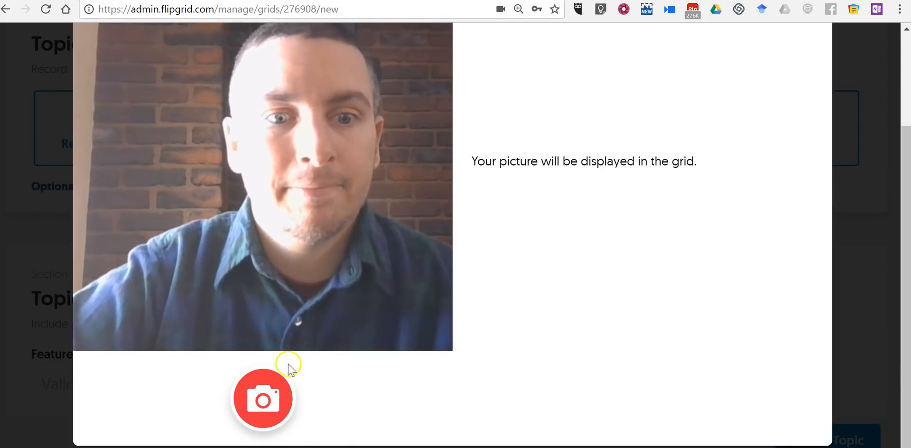
Step: Take a selfie thumbnail with the wreath sticker and save the topic video resource
click(263, 399)
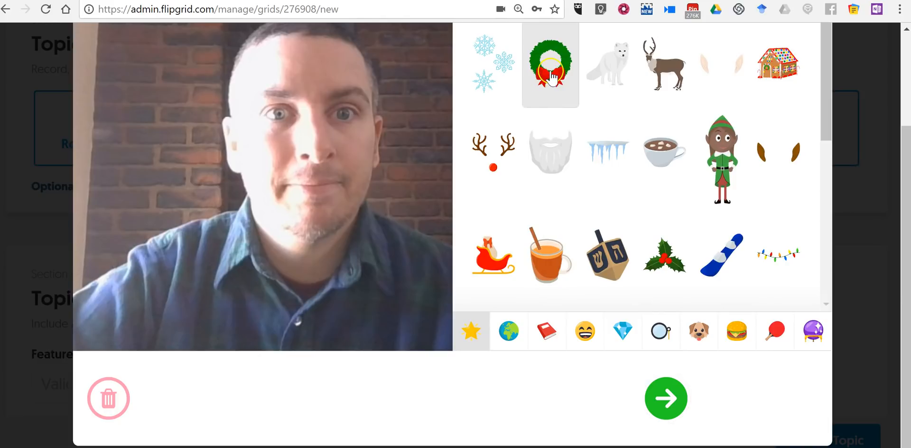
click(549, 64)
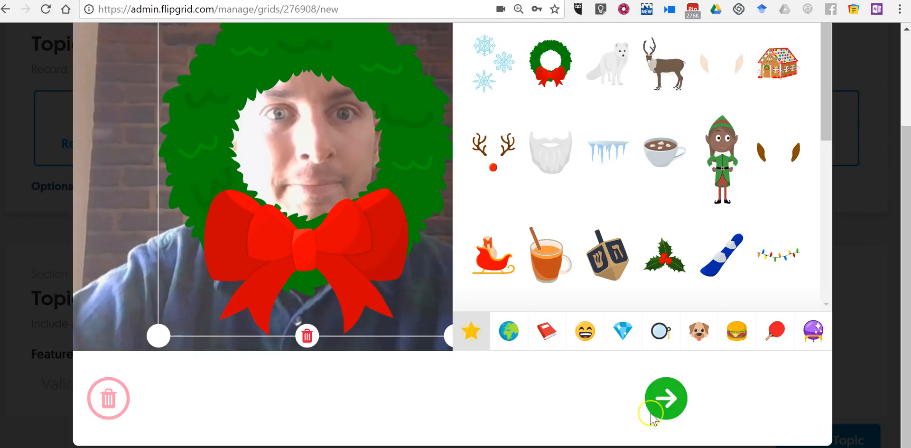
click(665, 398)
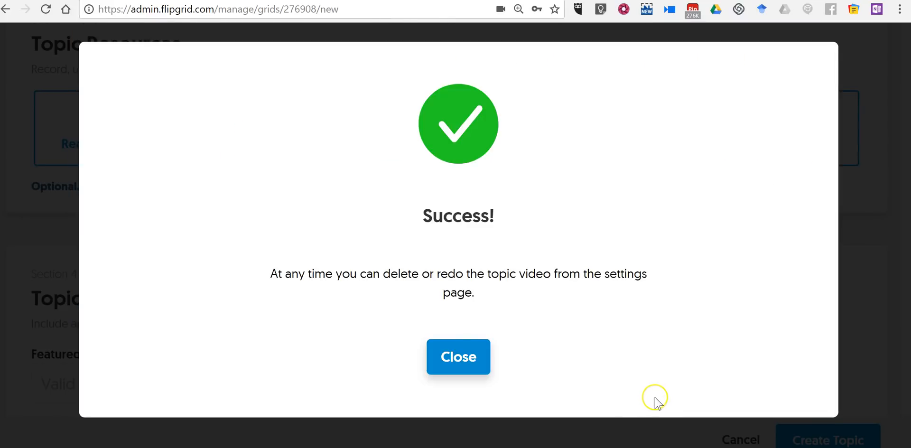
click(457, 356)
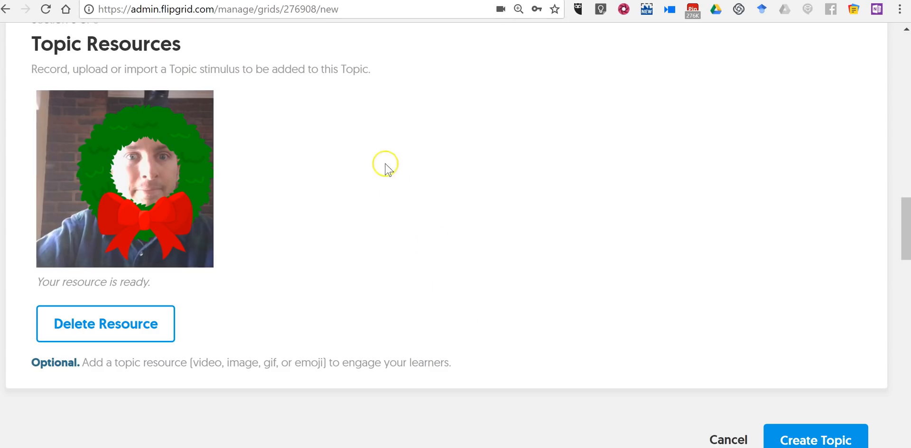
scroll(down, 3)
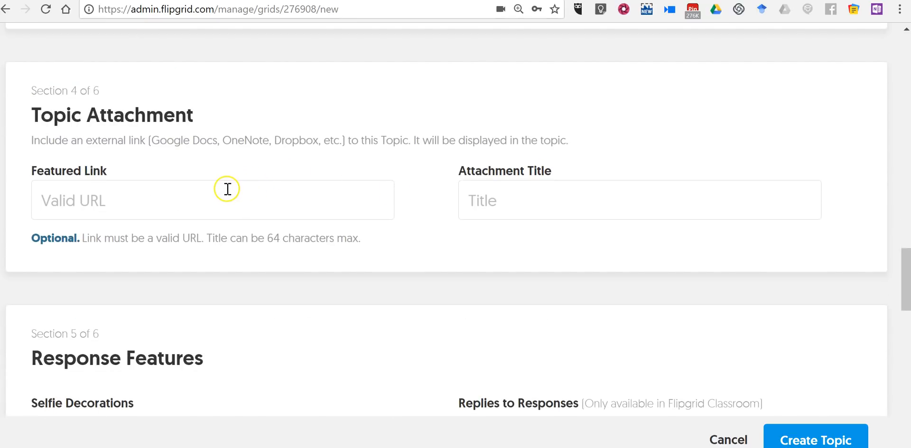
scroll(down, 3)
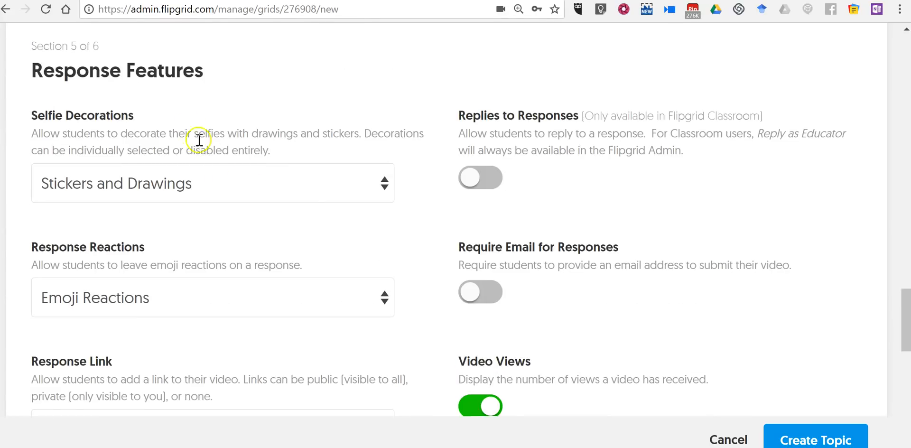
scroll(down, 3)
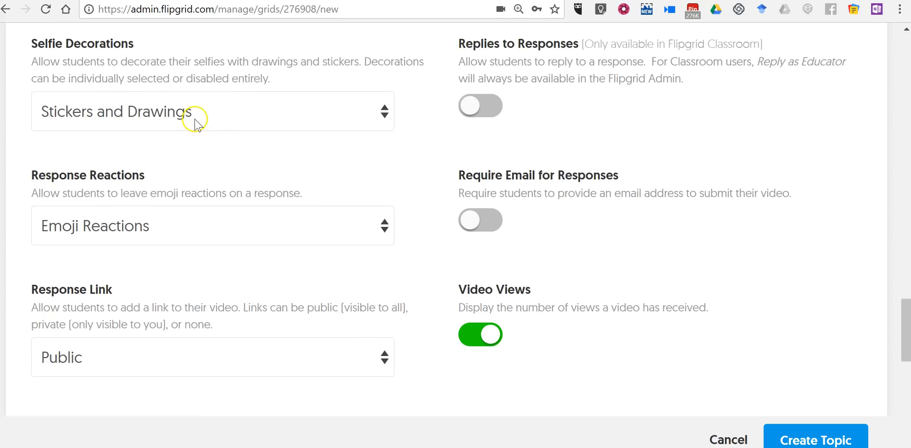
mouse_move(214, 169)
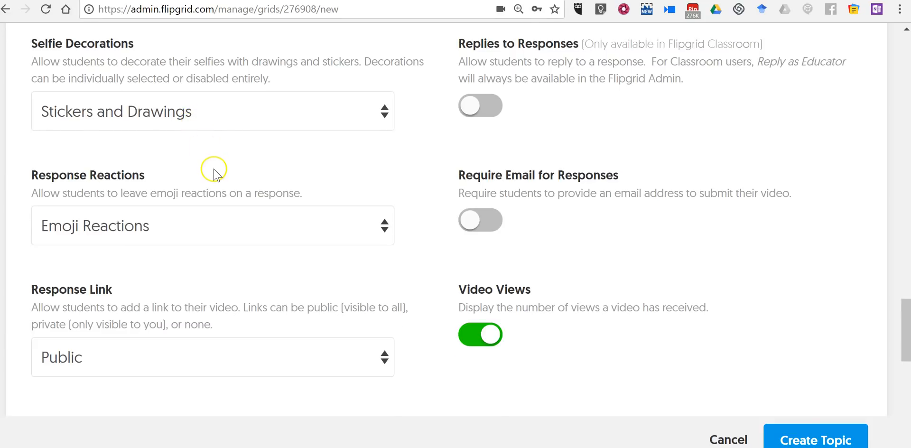
click(211, 112)
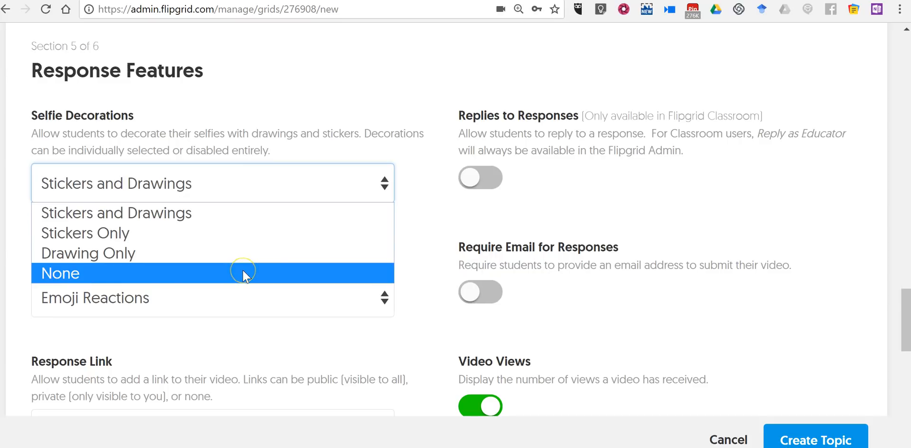
mouse_move(331, 283)
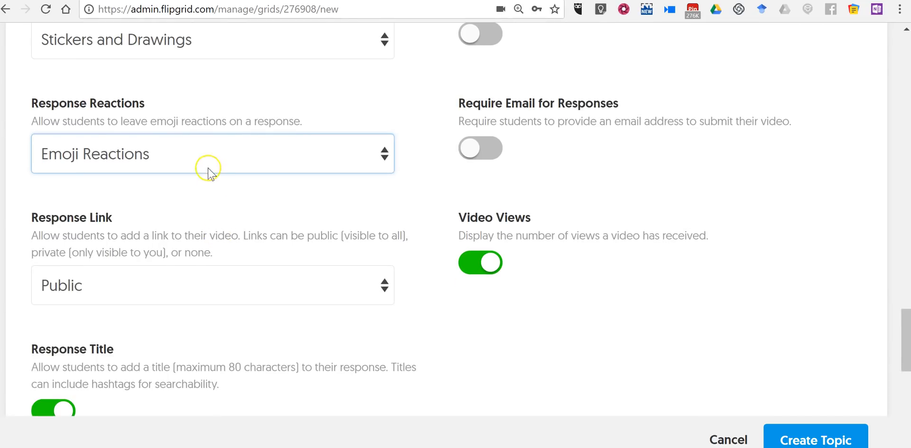
click(212, 153)
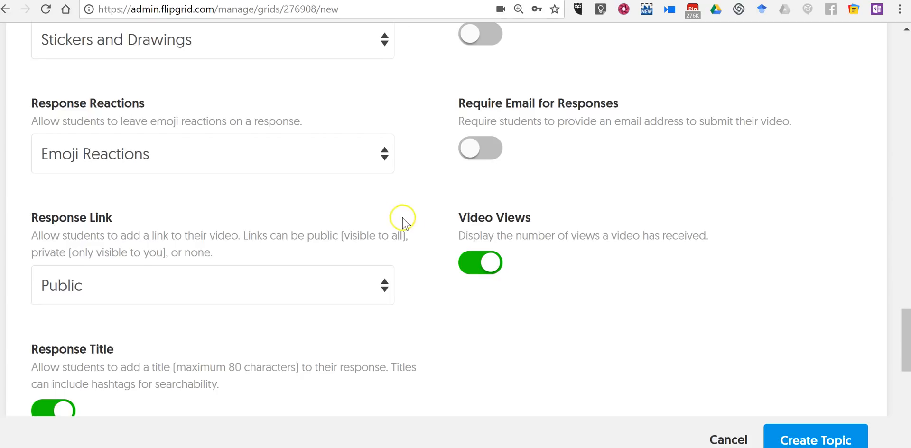
scroll(up, 3)
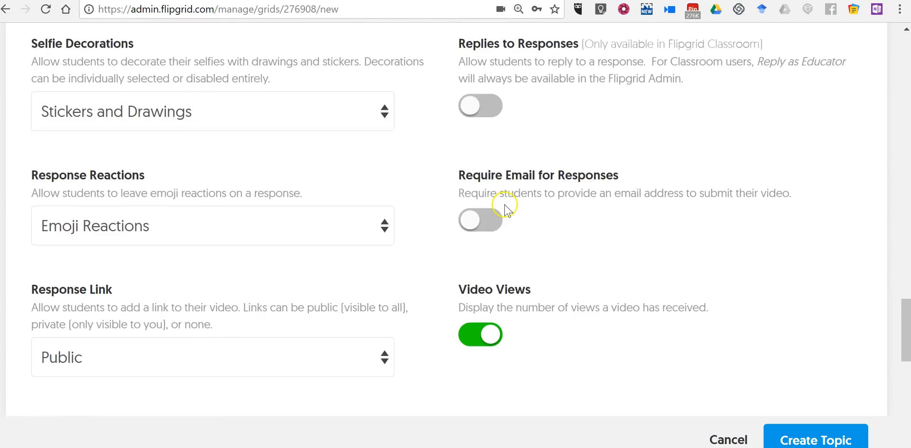
scroll(down, 3)
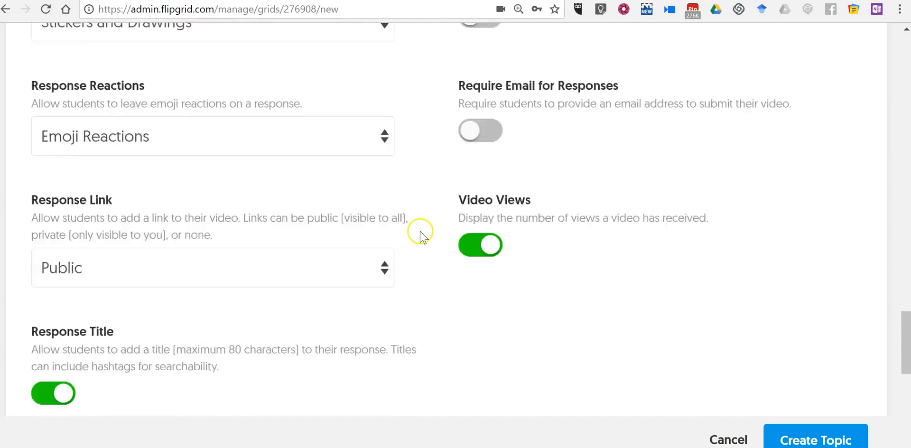
scroll(down, 3)
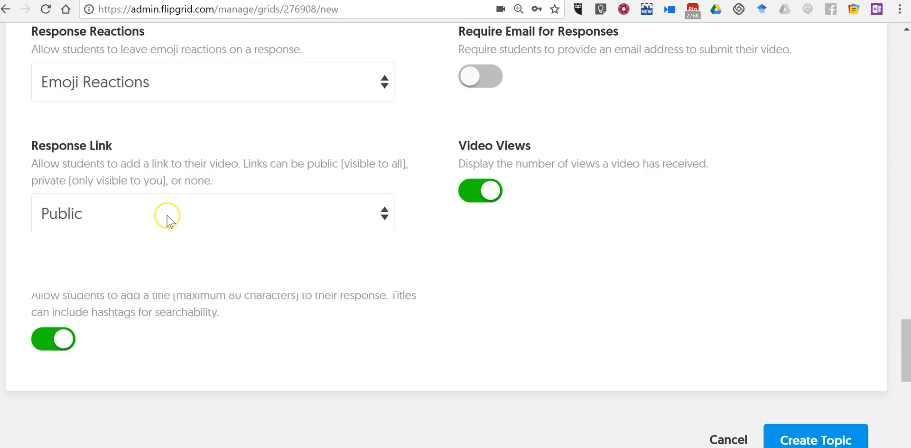
click(212, 213)
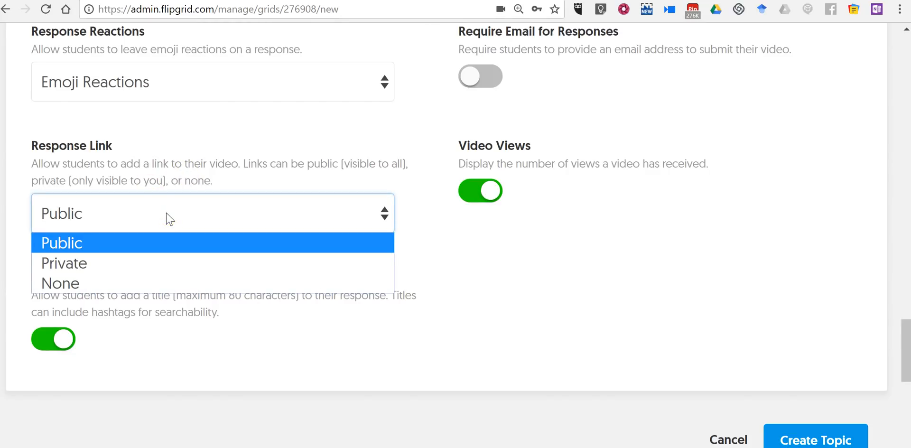
click(61, 242)
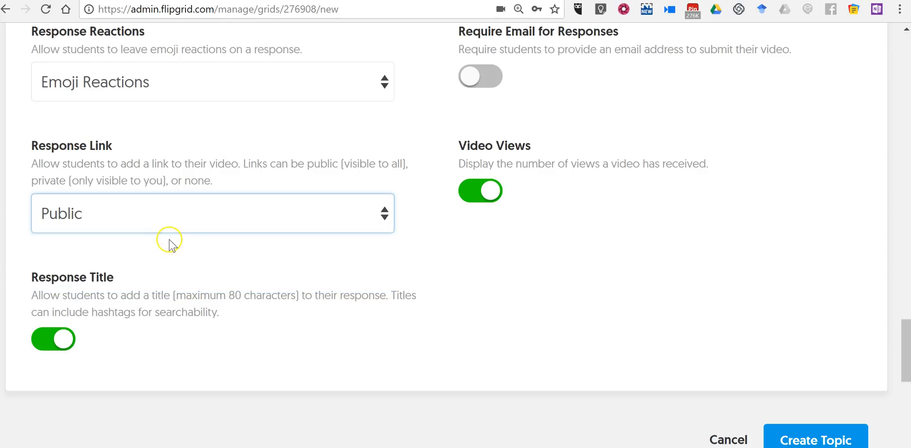
scroll(down, 3)
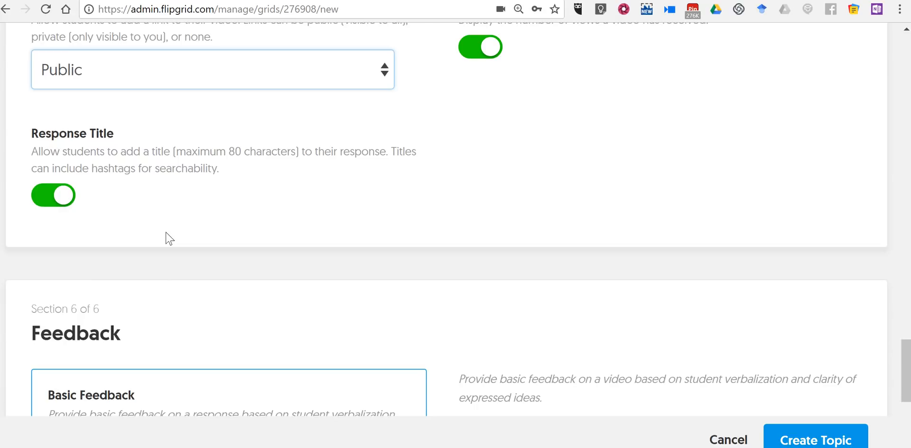
Step: Create the topic with its settings and copy the new topic's share link from the success notice
scroll(down, 3)
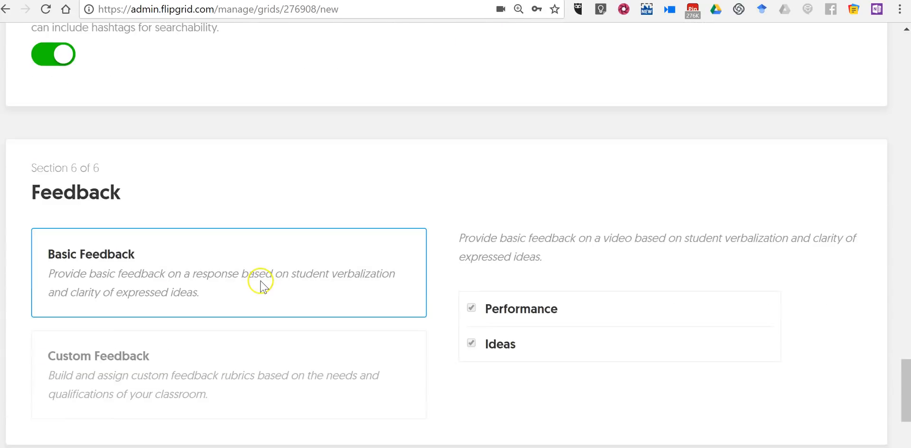
scroll(down, 3)
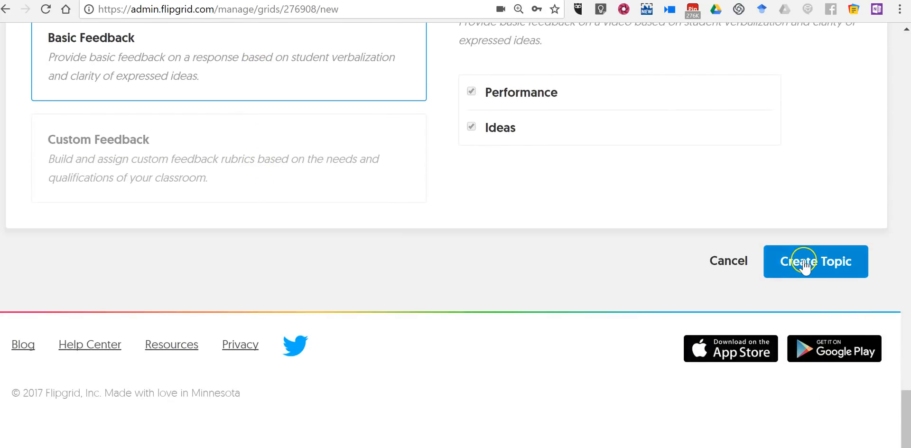
click(815, 261)
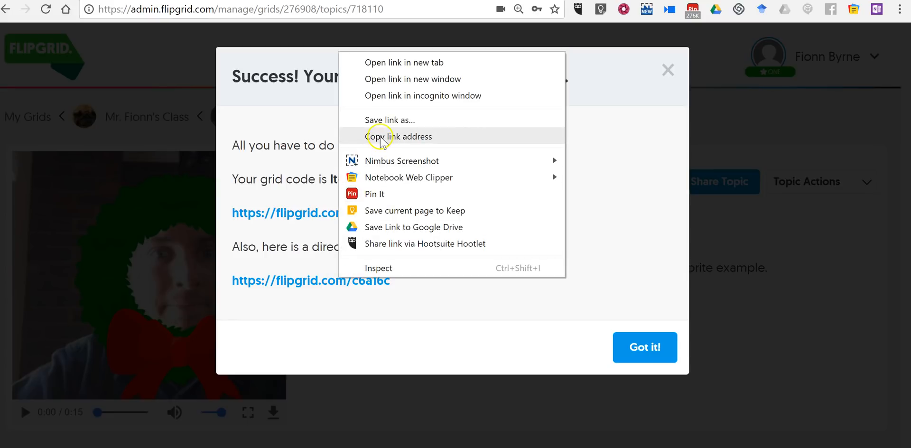
click(398, 135)
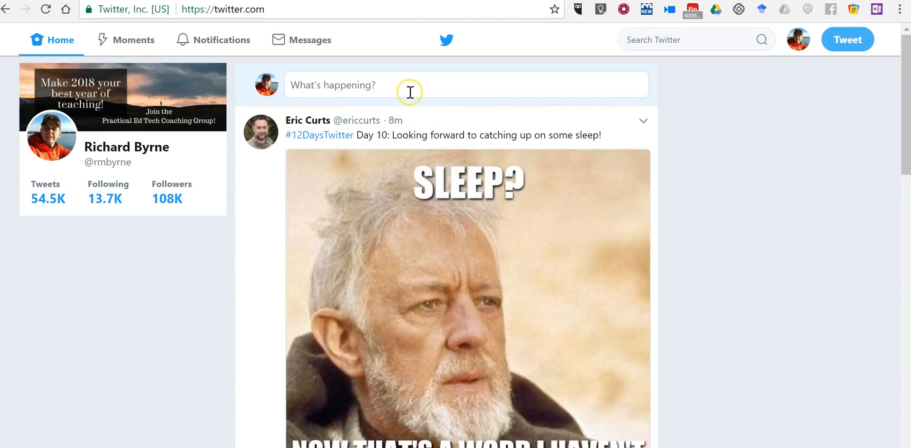
Step: Draft a tweet reading 'How do your use tecnology in your classroom? Please'
text(How)
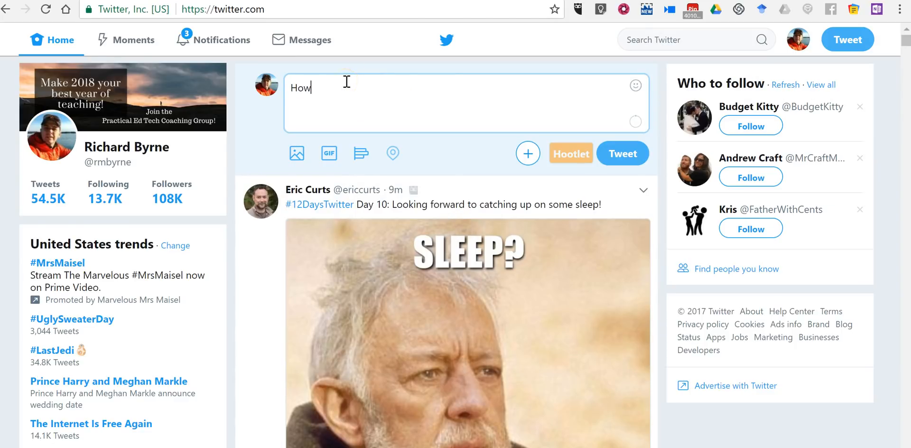
text(do your)
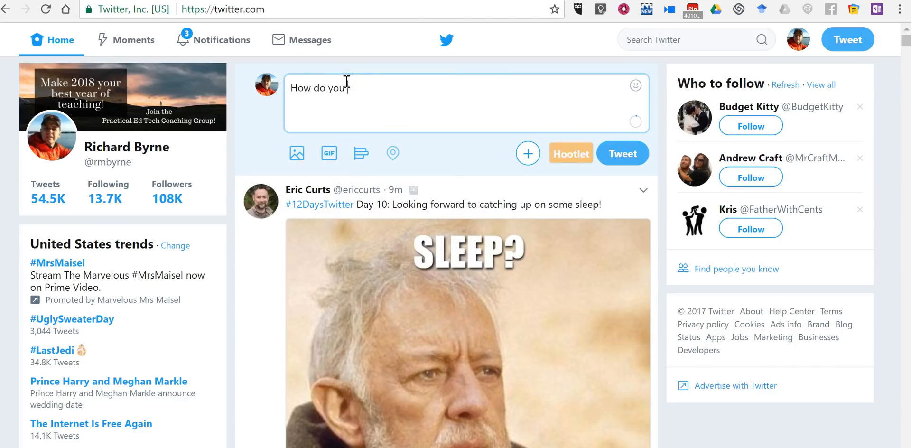
text(use tecnology in)
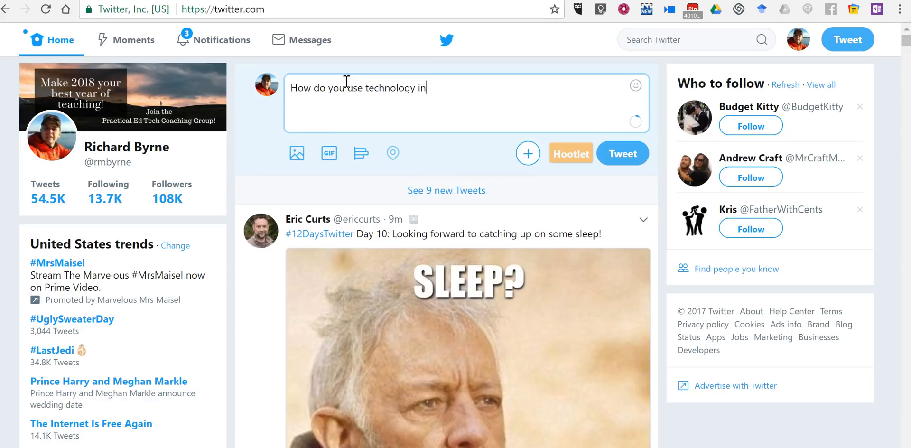
text(your classroom)
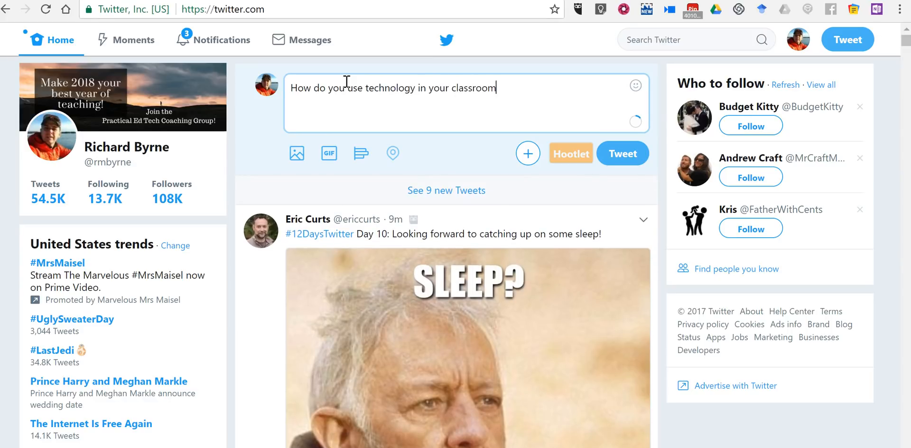
text(? Please)
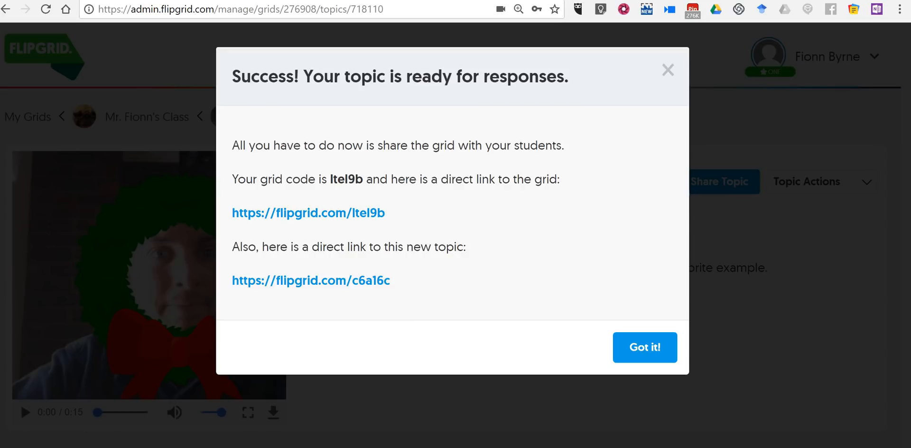
Step: Dismiss the topic-created notice and view the student page showing 0 responses
click(645, 347)
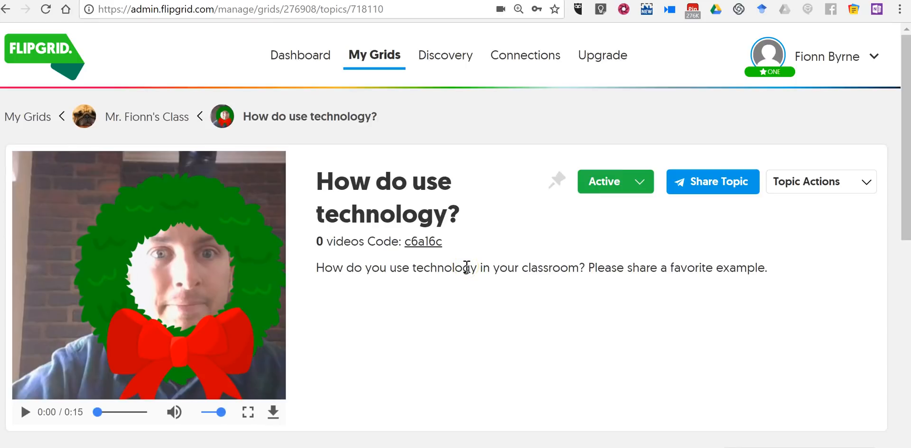
scroll(down, 3)
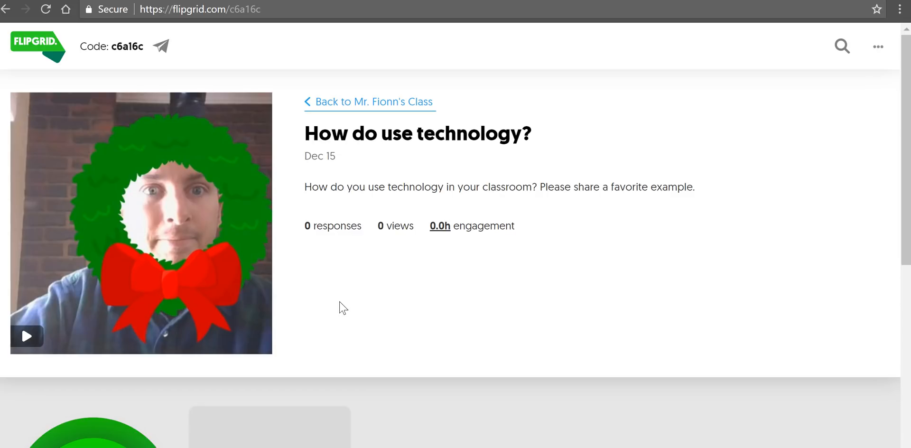
Step: Start a new video response, allow camera and microphone, and record the video
scroll(down, 3)
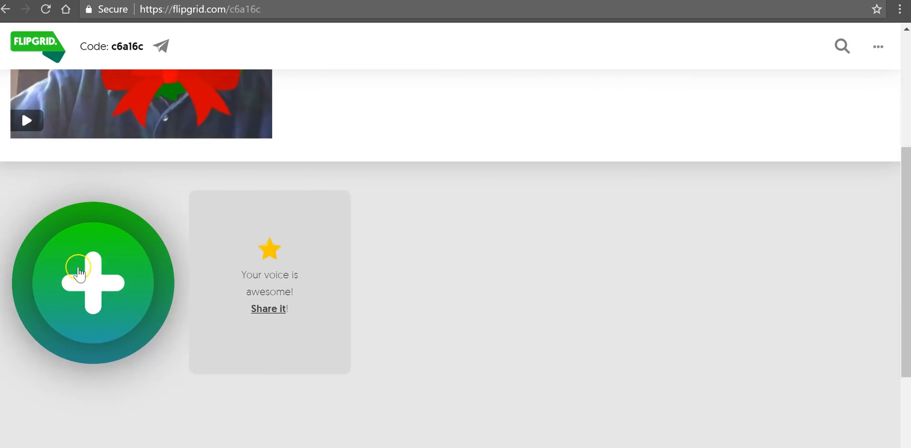
click(92, 283)
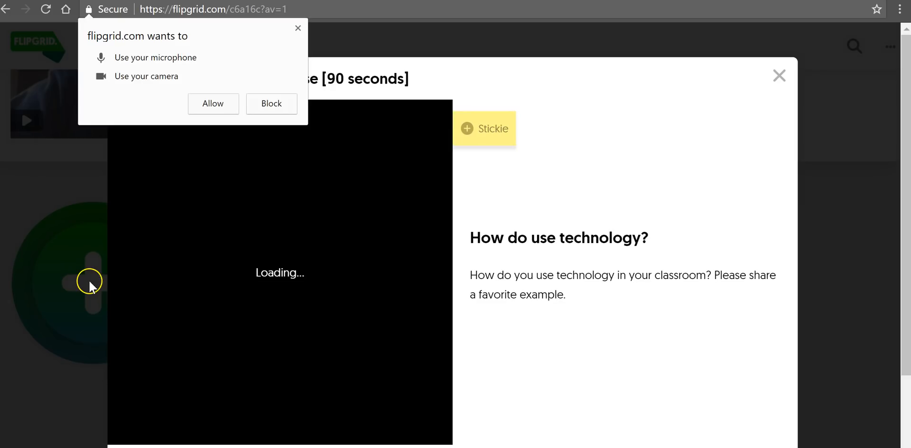
click(212, 103)
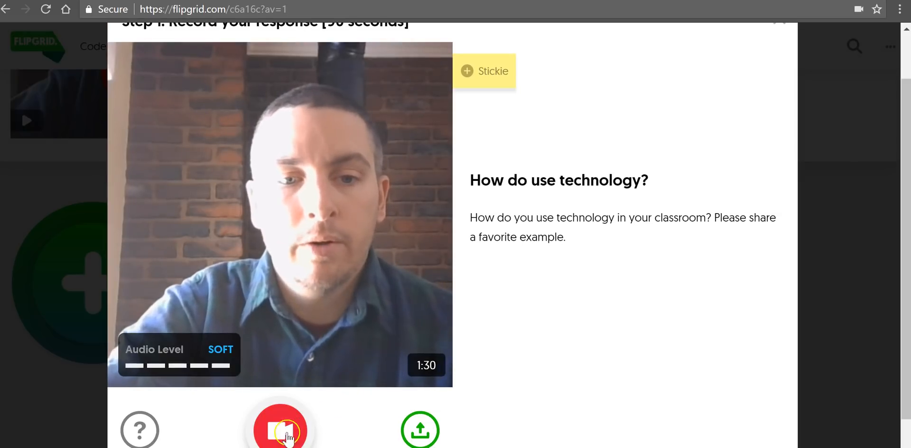
click(280, 423)
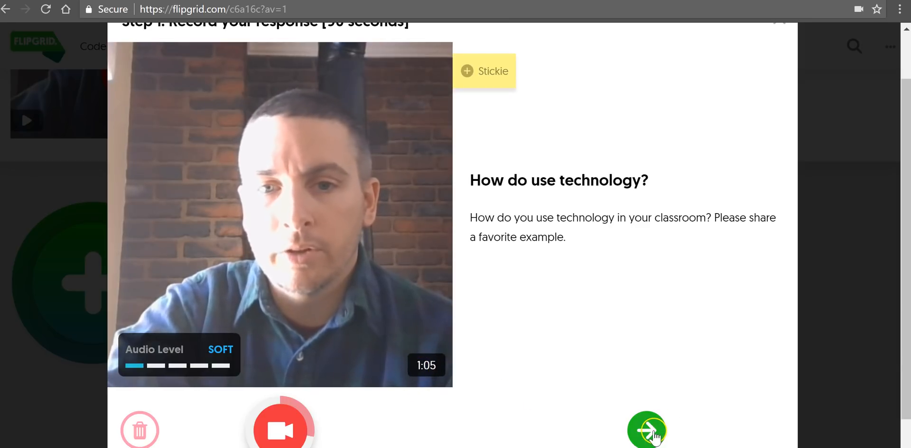
click(646, 429)
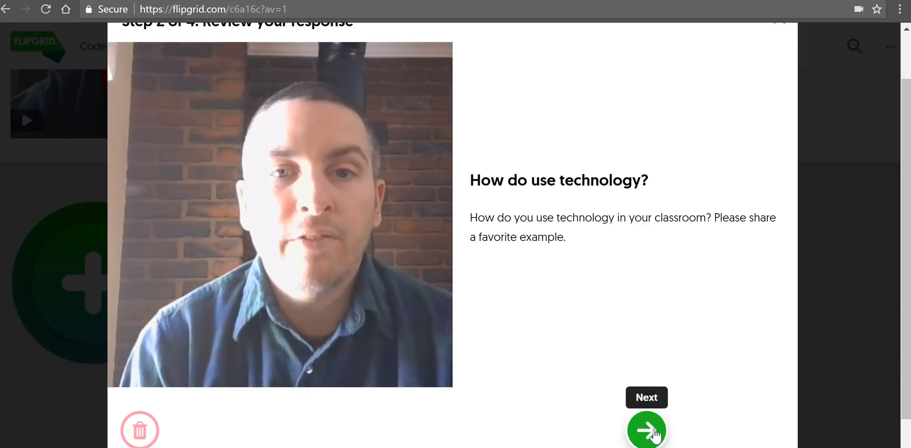
click(646, 430)
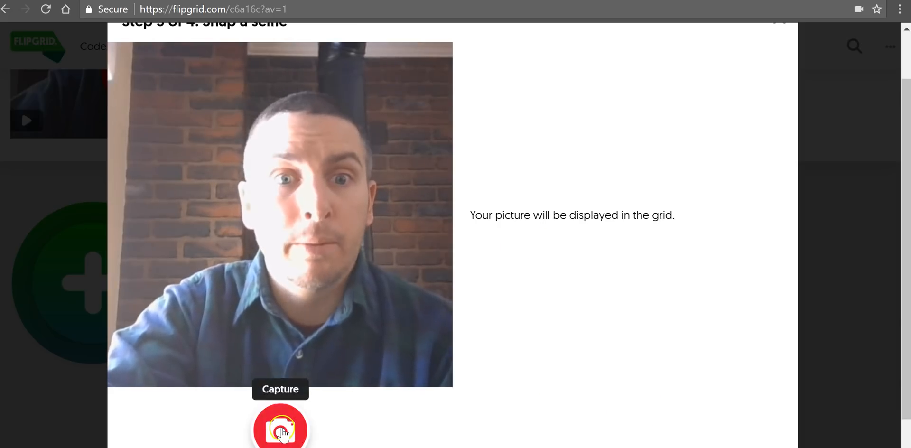
Step: Capture a selfie with the hot cocoa sticker placed at its lower left and continue to the info form
click(280, 427)
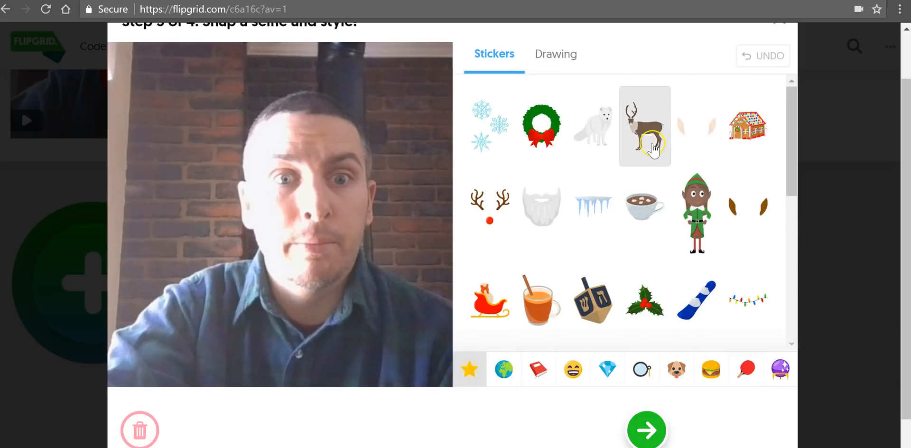
click(644, 206)
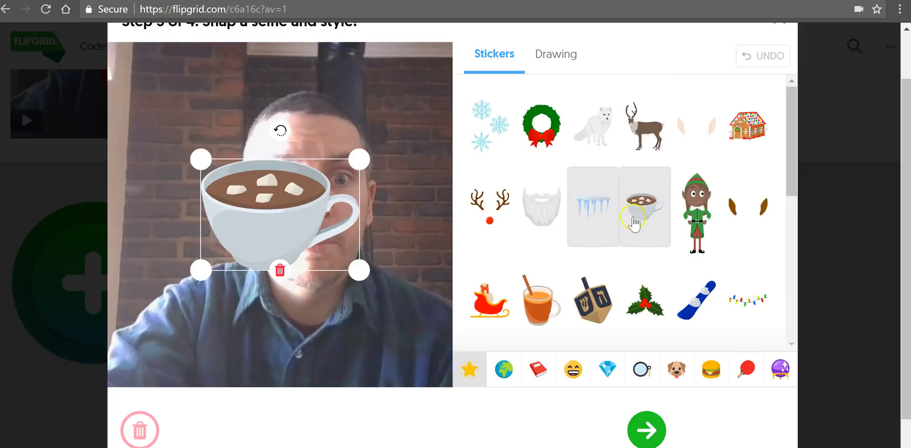
drag(279, 215, 224, 279)
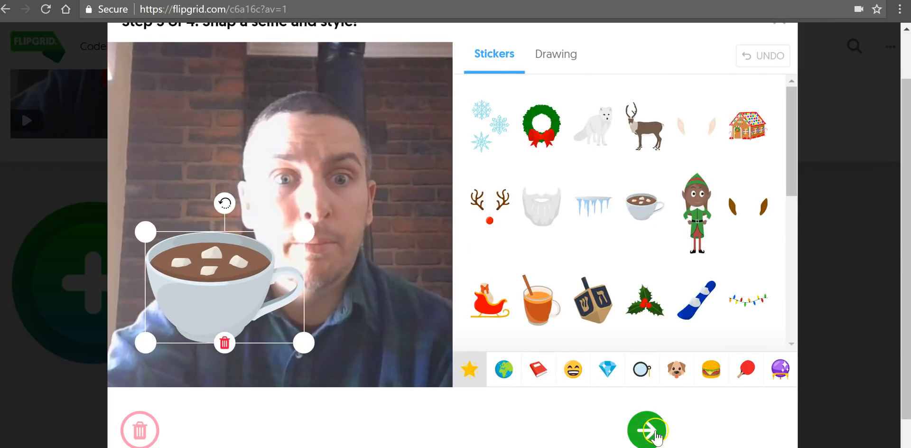
click(647, 430)
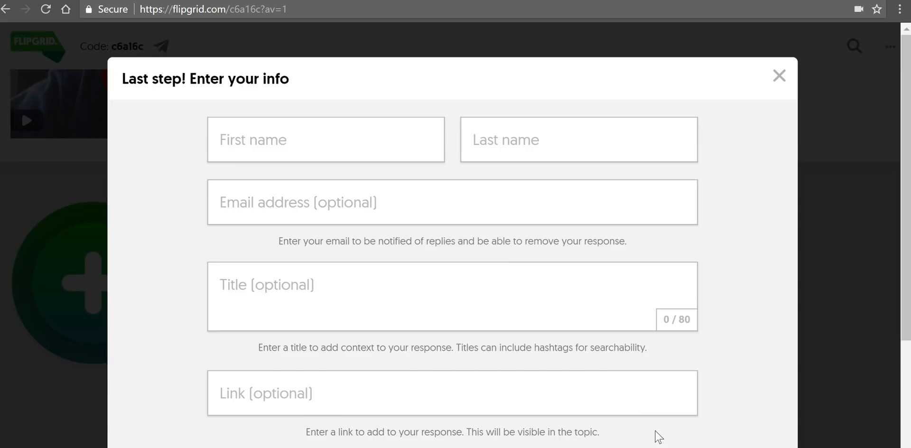
Step: Enter the name Richard Byrne and submit the video response
click(326, 140)
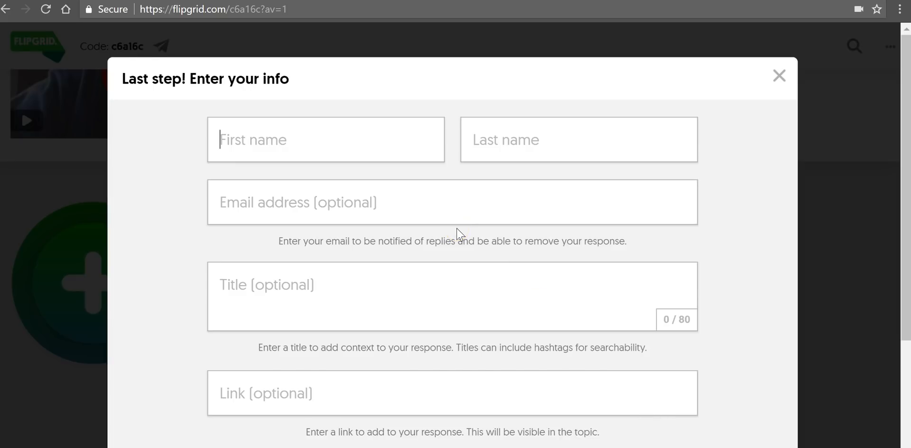
click(325, 139)
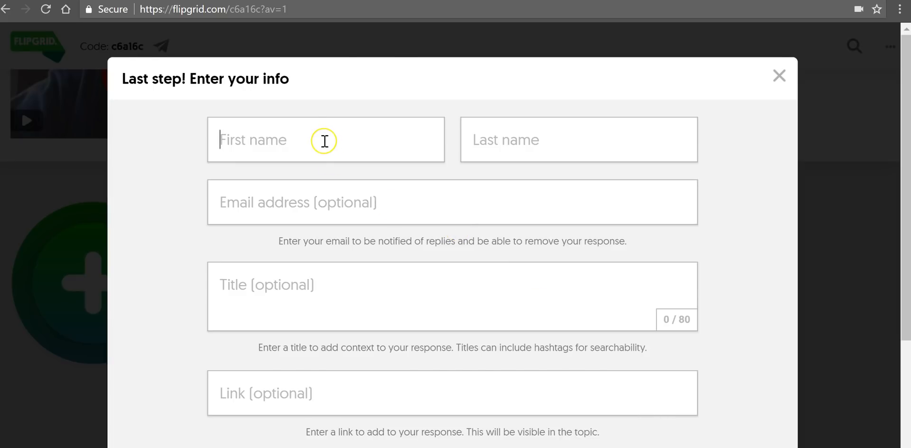
text(Richard)
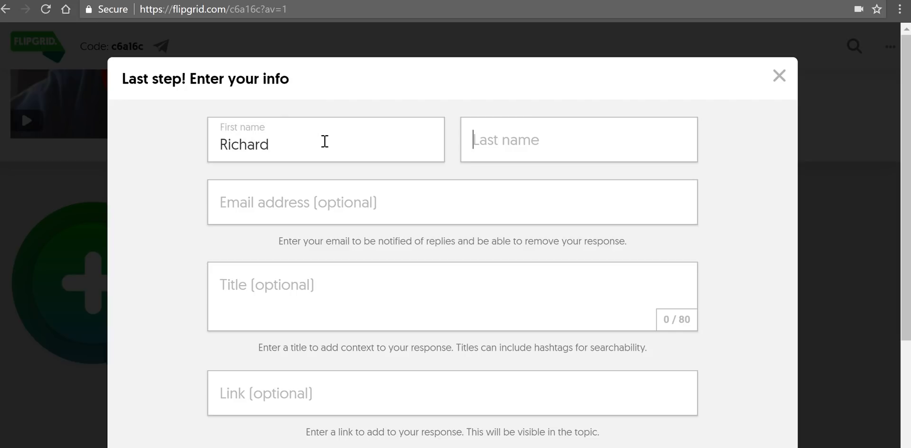
text(Byrne)
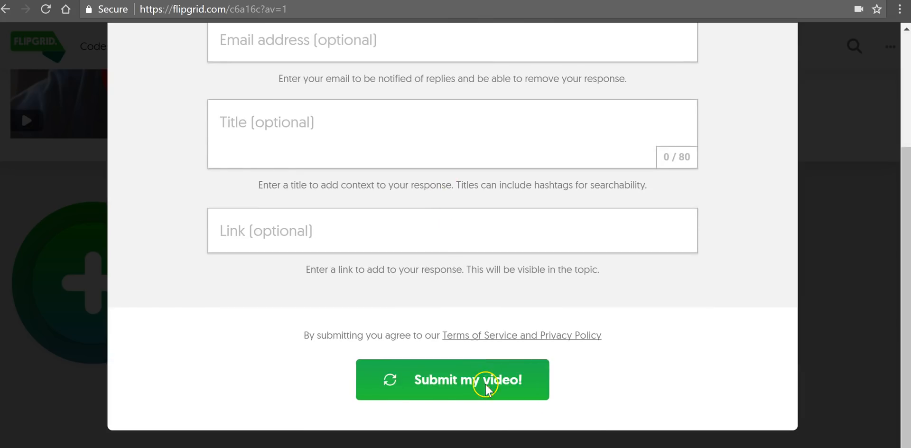
click(452, 379)
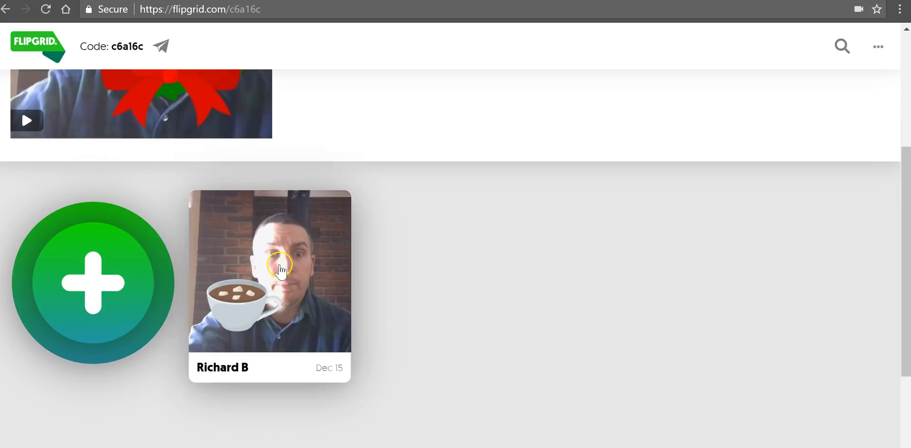
Step: Check the teacher's topic page Videos table now listing Richard Byrne's response
click(269, 273)
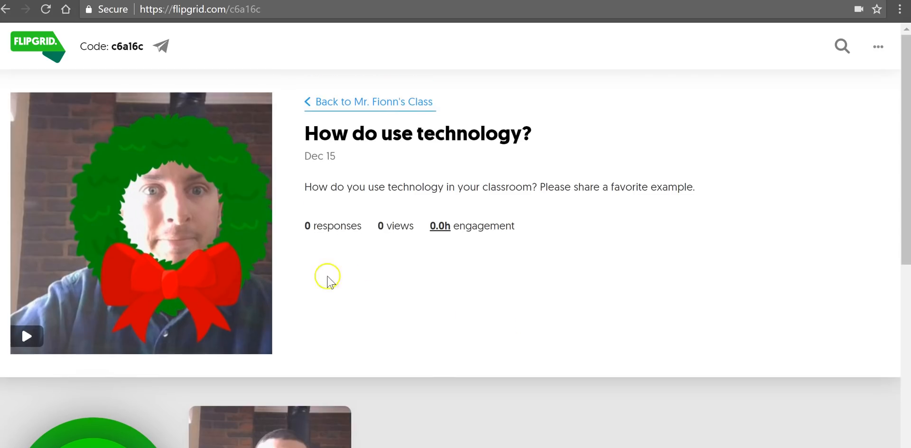
scroll(down, 3)
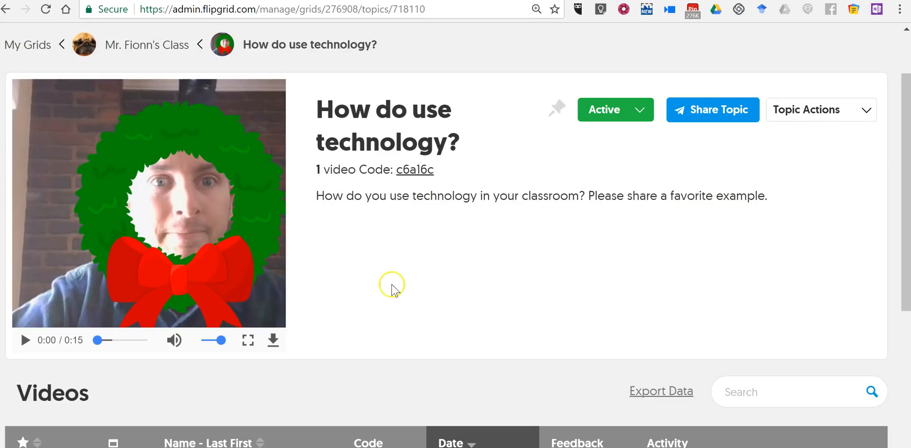
scroll(down, 3)
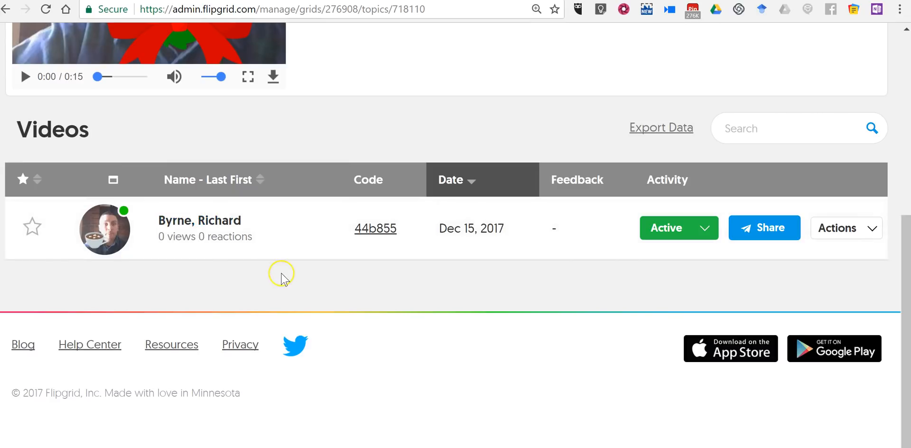
scroll(up, 3)
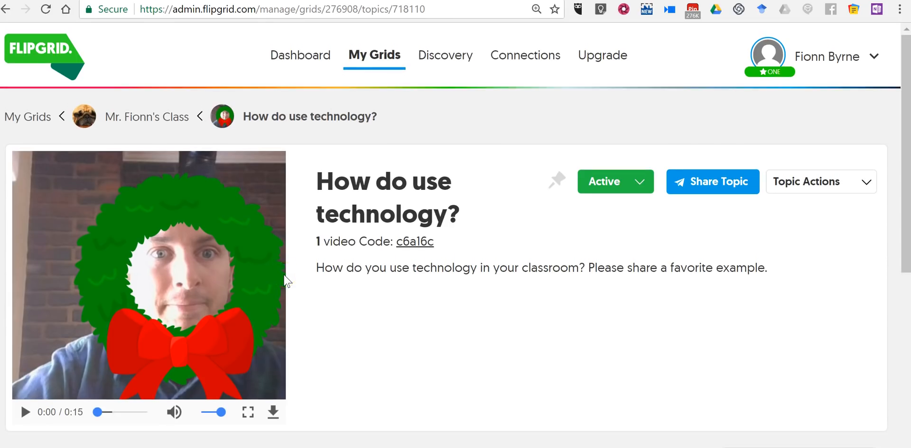